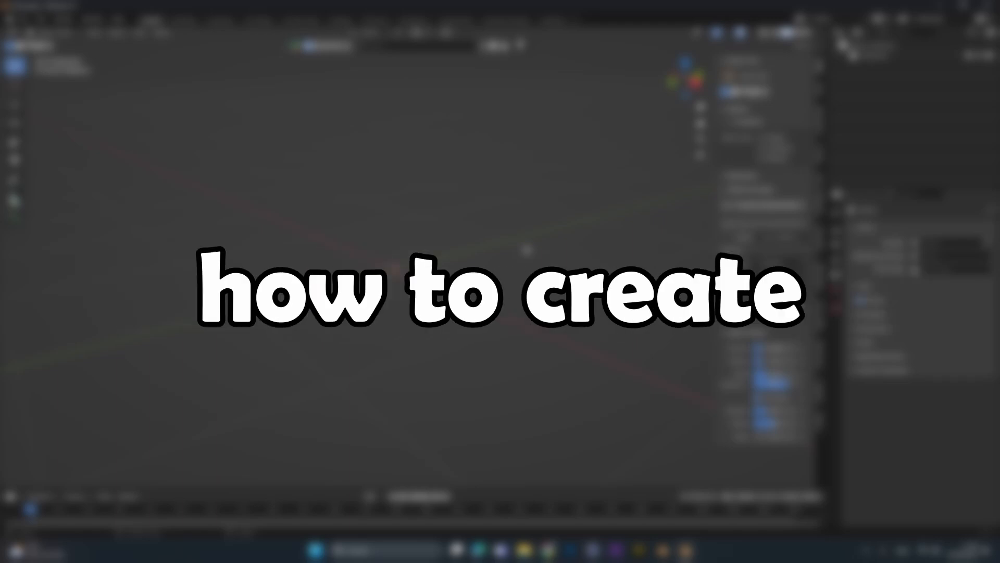
Step: Open the Add menu in the empty scene to insert a new object
click(138, 33)
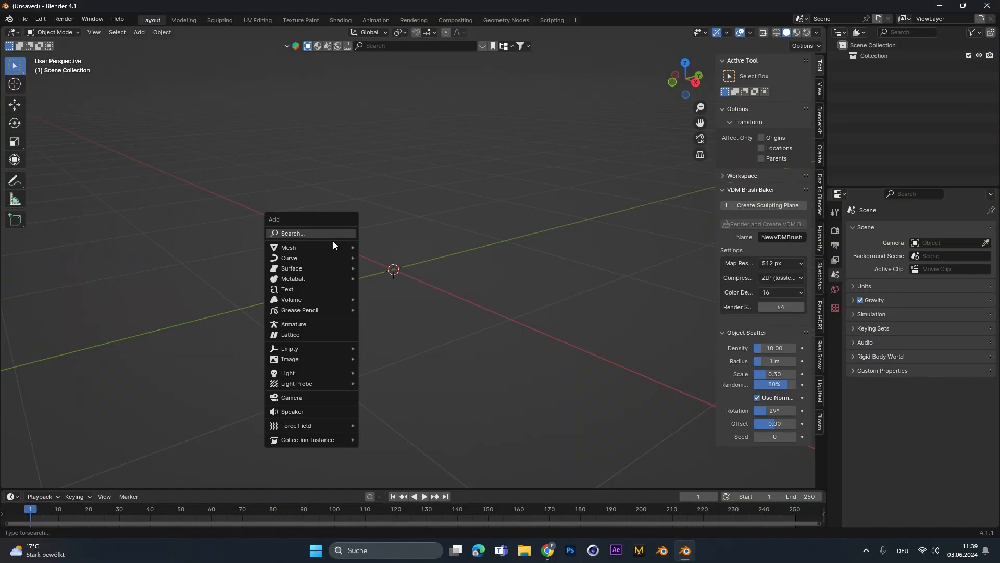
Step: Subdivide the plane three times in Edit Mode into a dense grid
key(Tab)
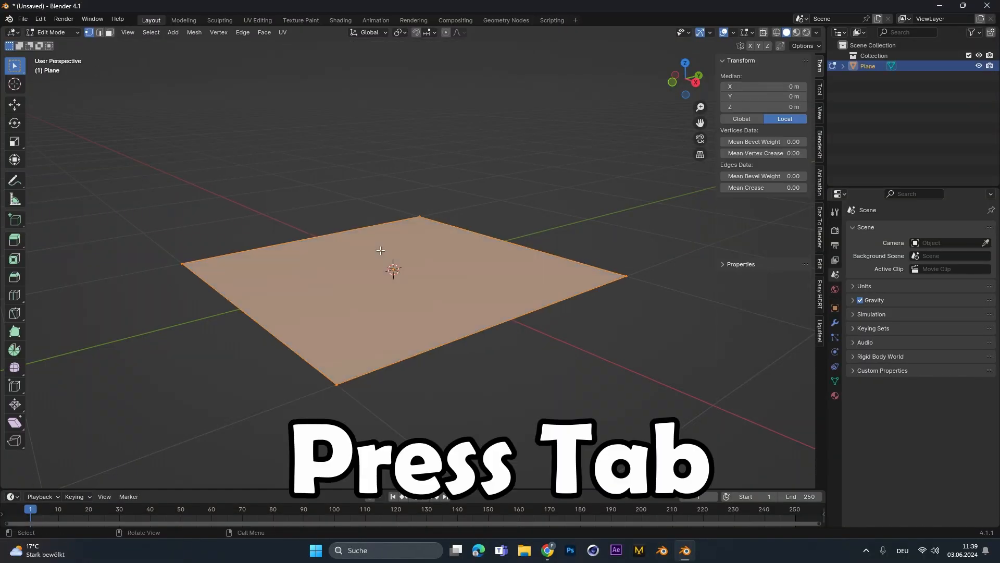
right_click(380, 250)
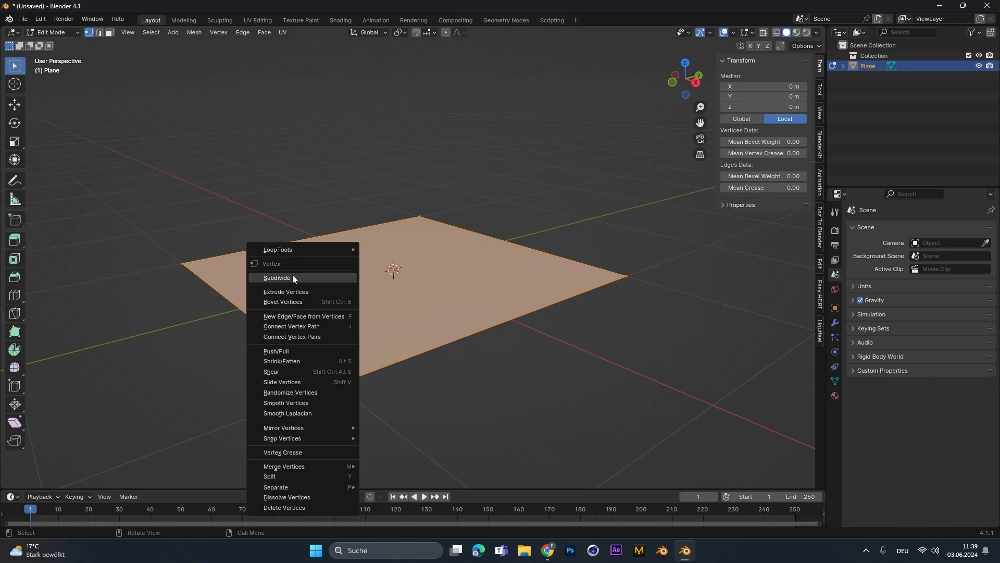
click(277, 278)
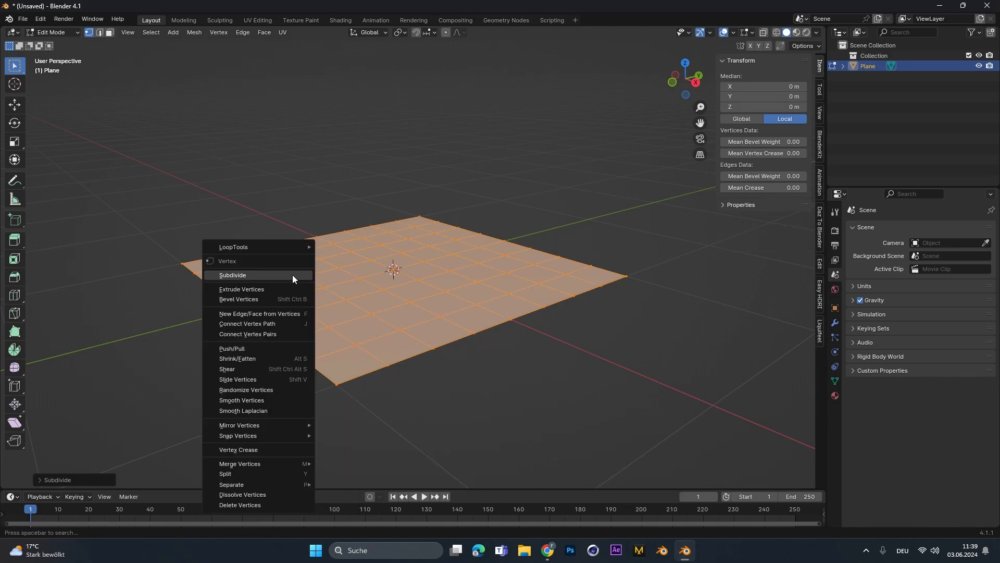
click(233, 276)
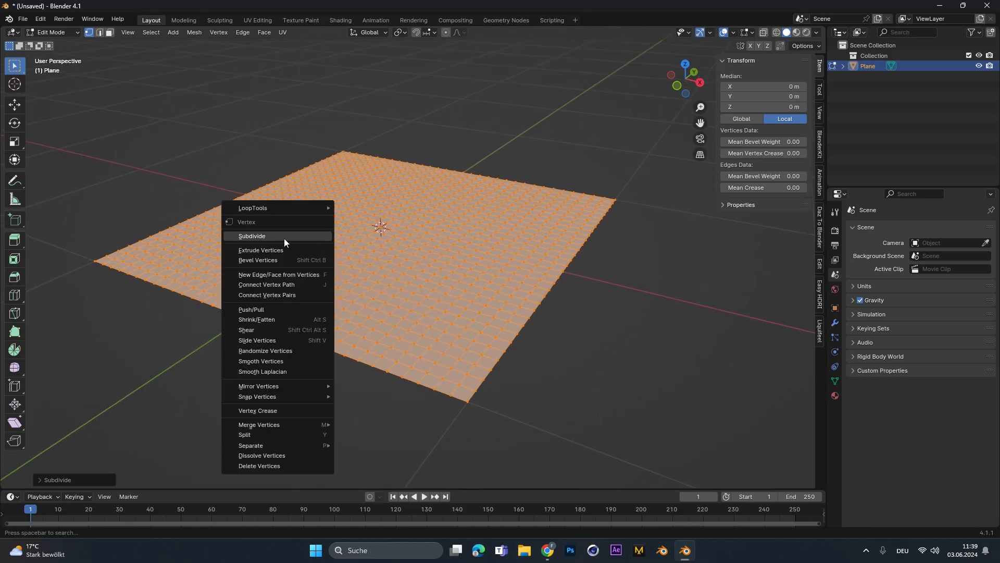
click(261, 251)
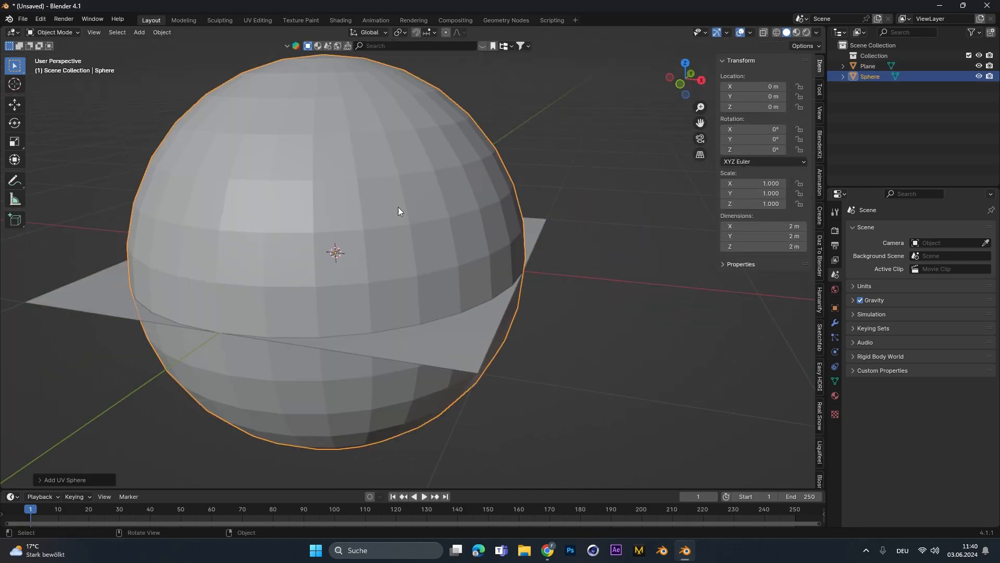
Step: Scale the UV sphere down to a small ball hovering above the plane
key(s)
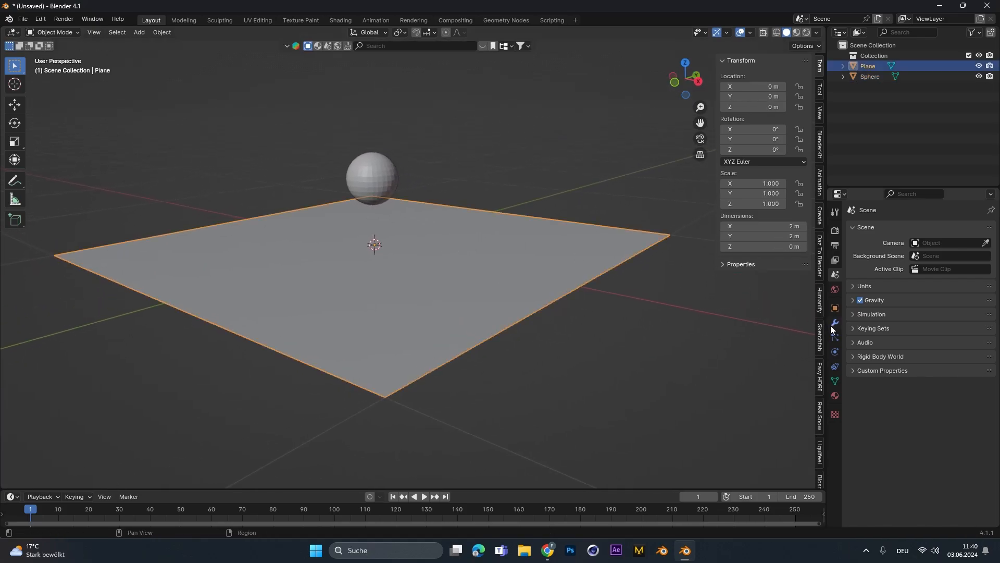
Step: Give the plane Cloth physics and test-play the simulation
click(834, 336)
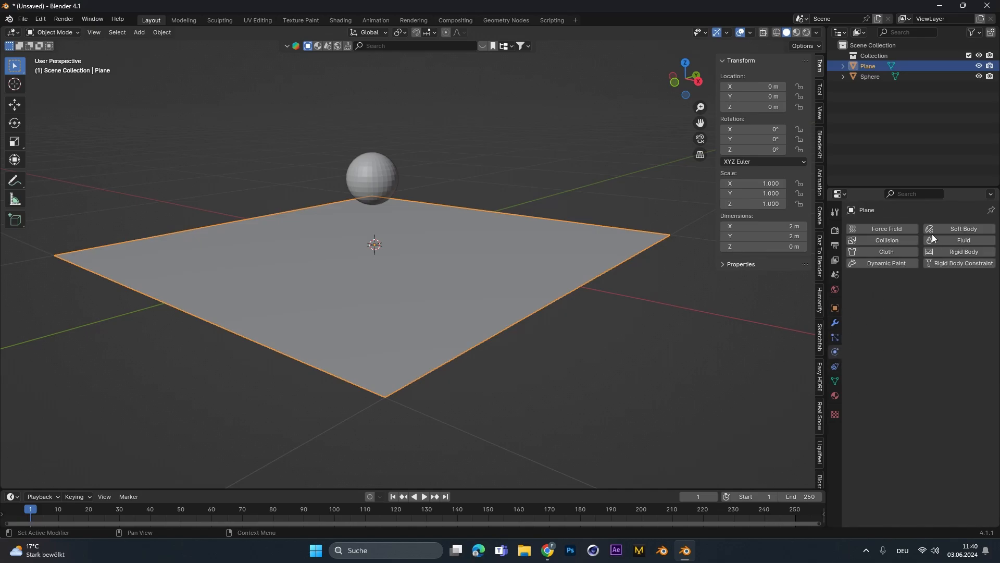
click(886, 251)
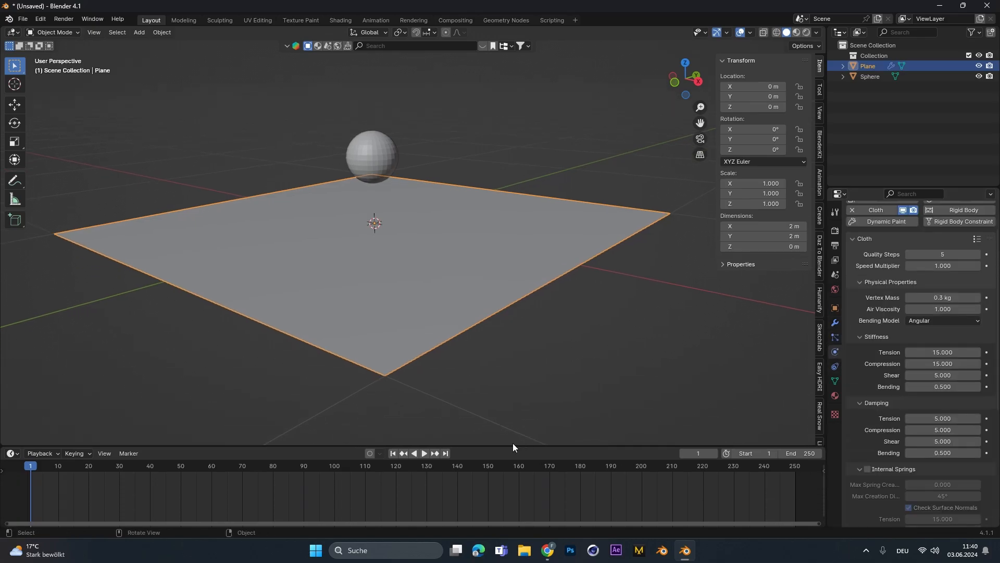
click(423, 455)
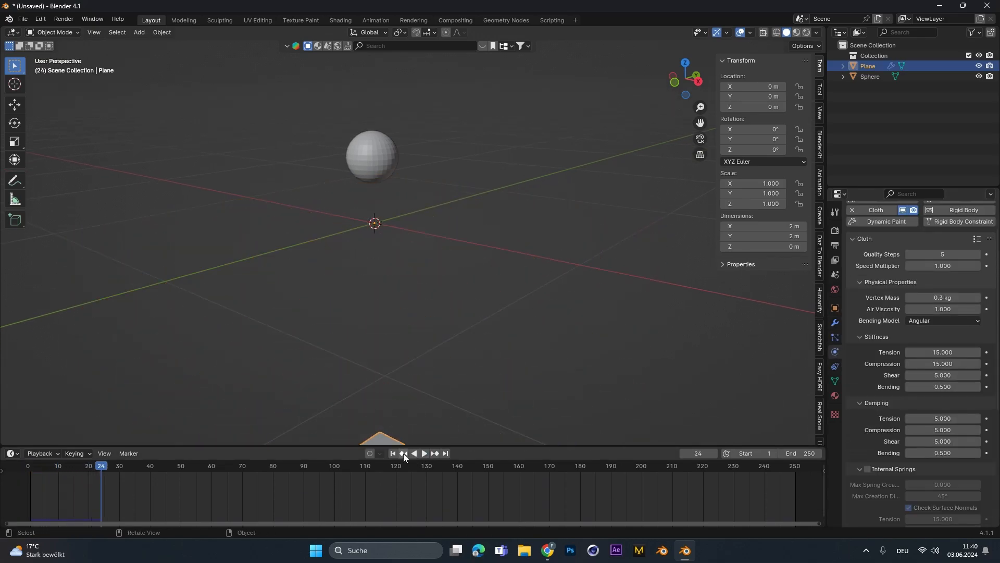
click(393, 456)
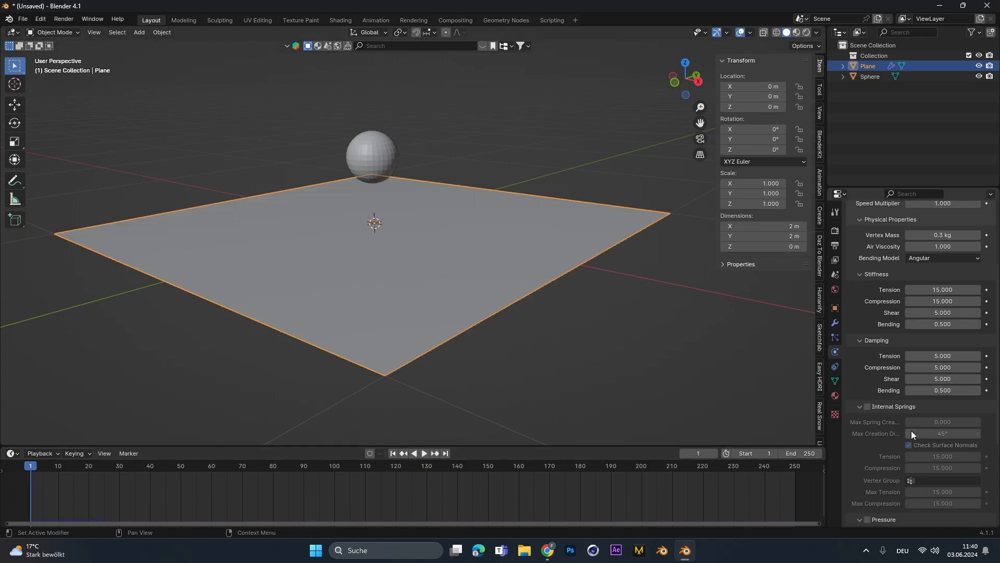
Step: Set the cloth's Field Weights gravity to 0 and replay the simulation
scroll(down, 3)
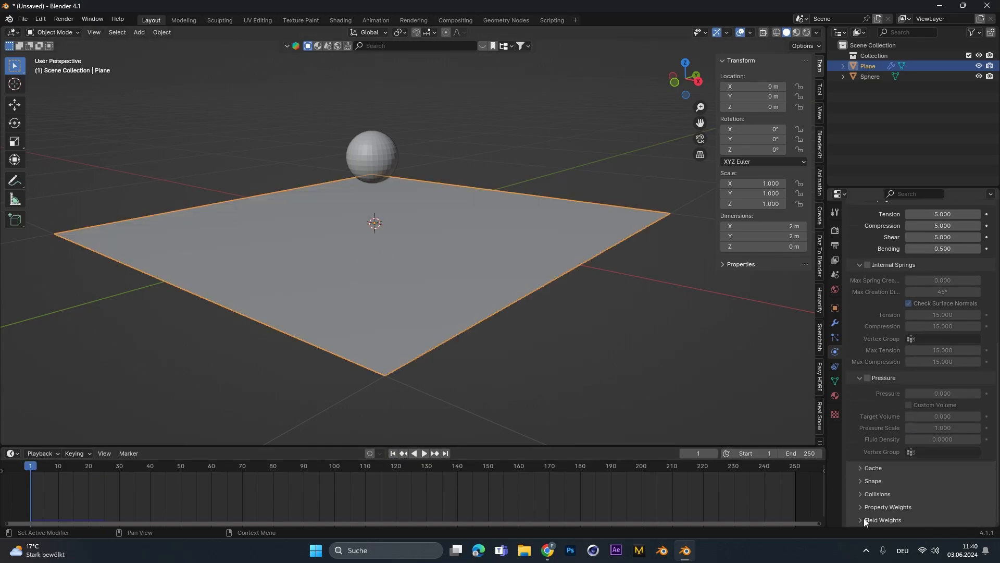
click(884, 519)
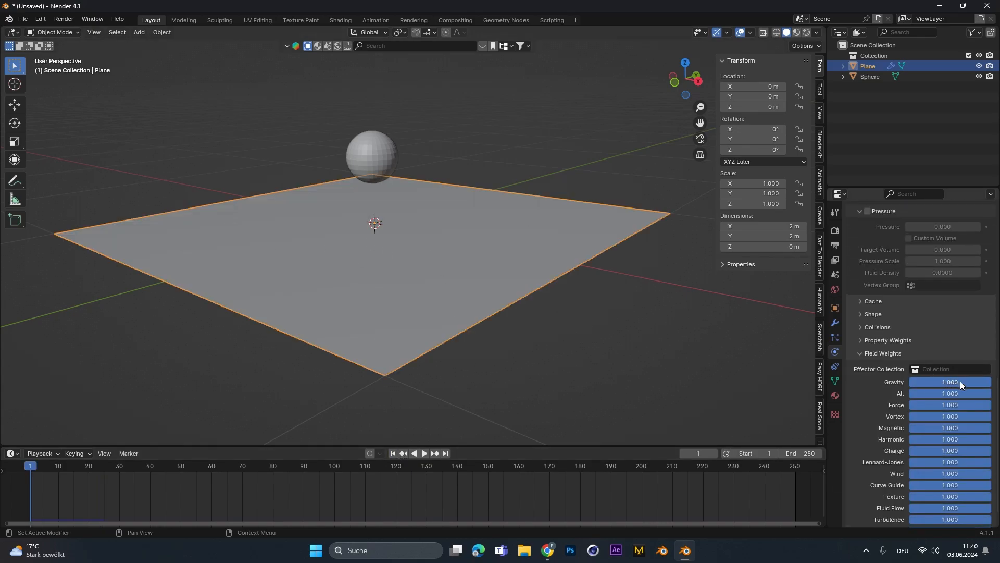
click(950, 381)
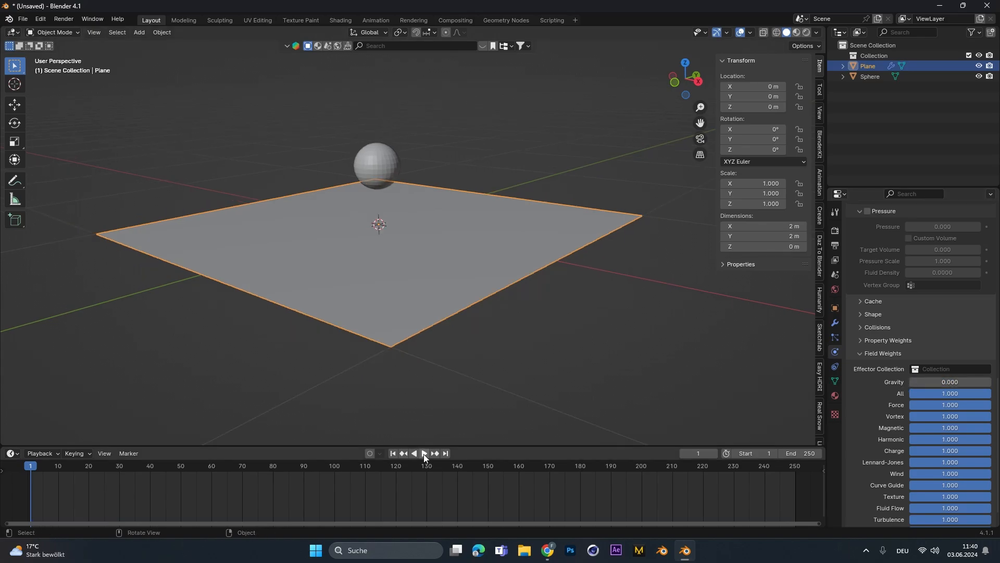
click(424, 454)
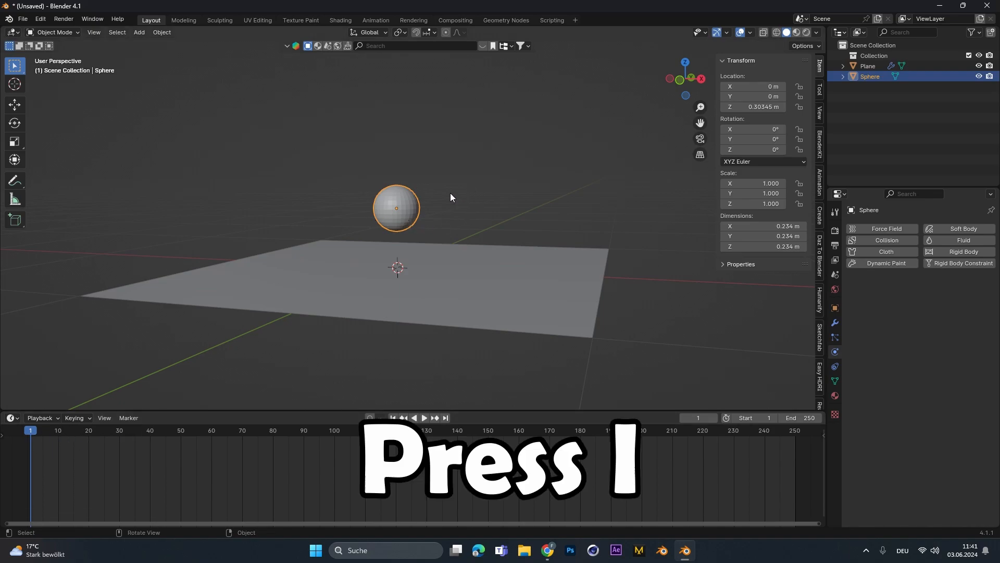
Step: Keyframe the sphere above the plane at frame 1 and below it at frame 80
key(i)
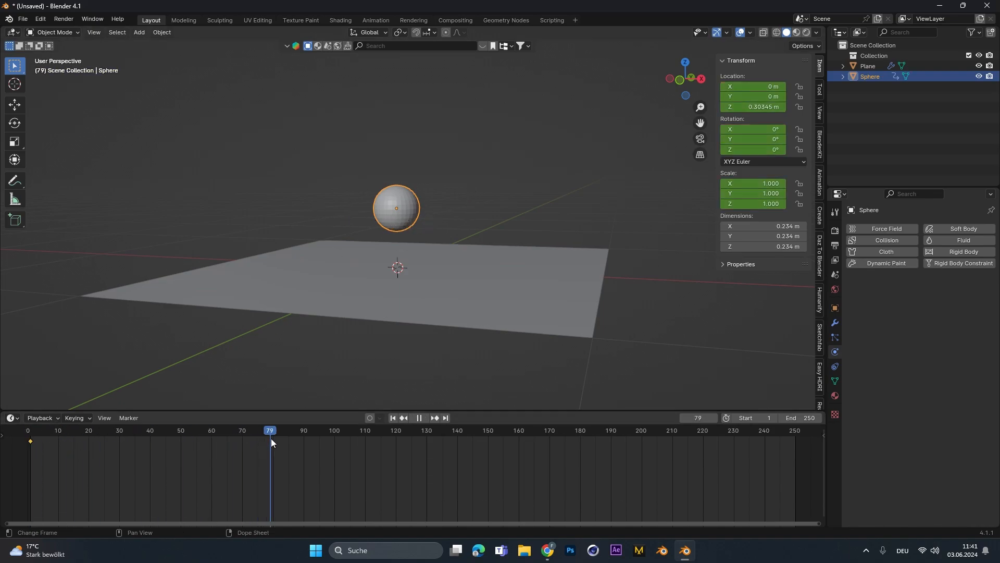
key(g)
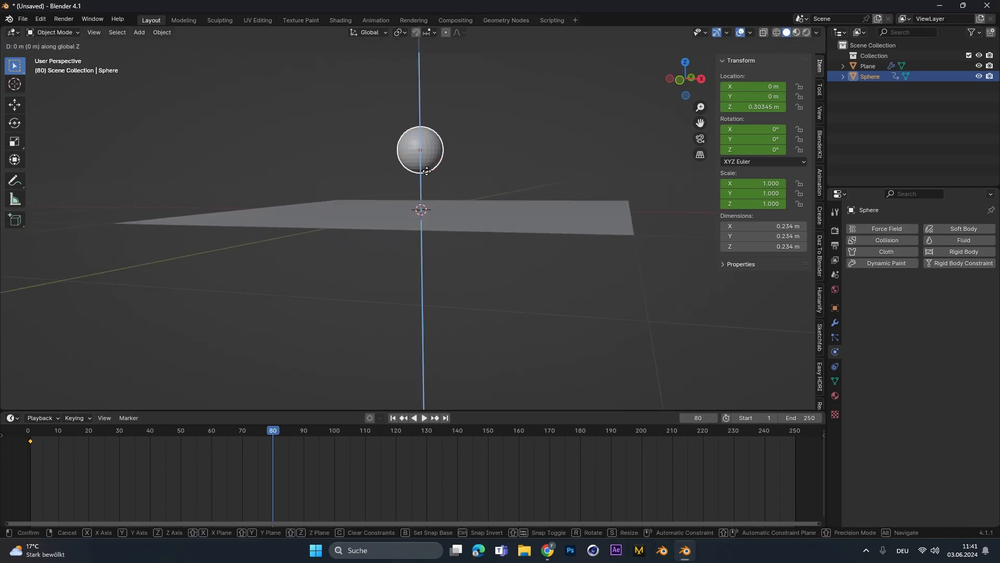
drag(424, 170, 442, 342)
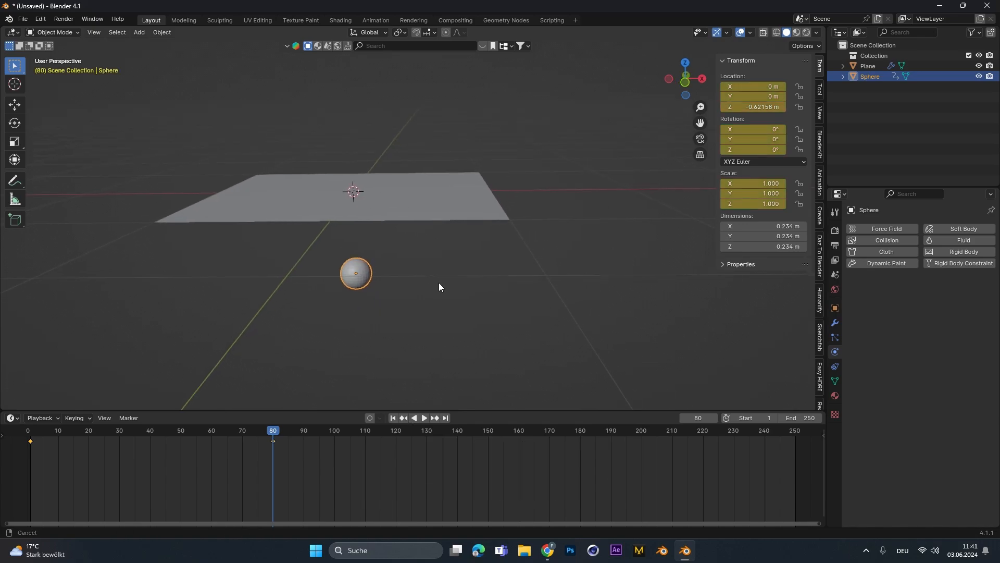
click(423, 420)
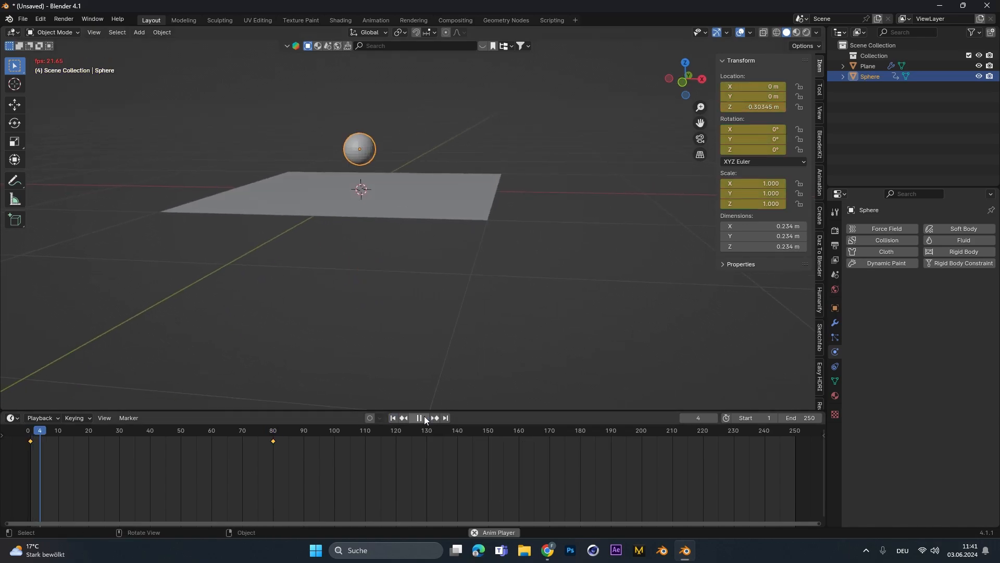
click(418, 420)
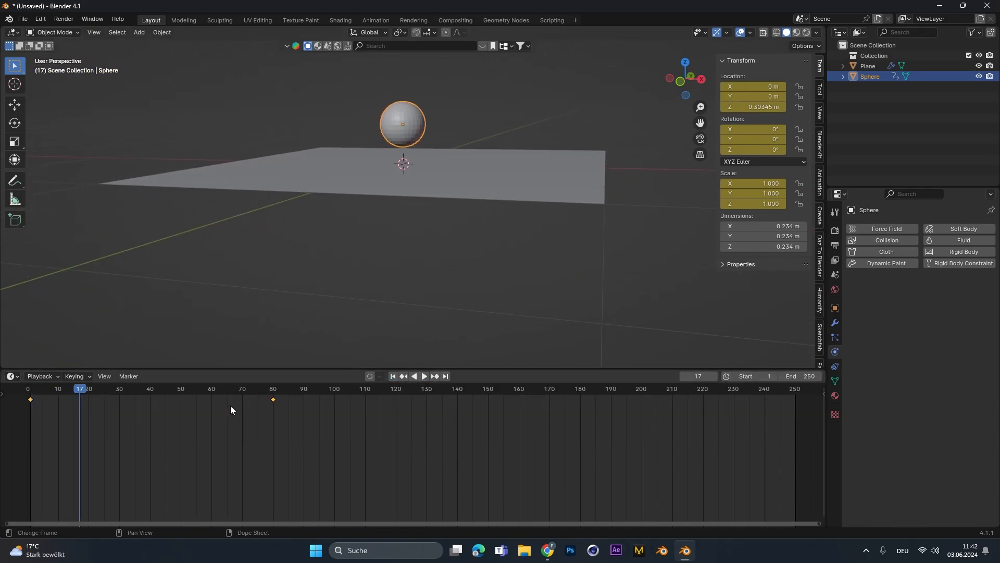
Step: Reshape the sphere's Z Location curve in the Graph Editor for easing, and save as 'cloth sim tut'
click(217, 389)
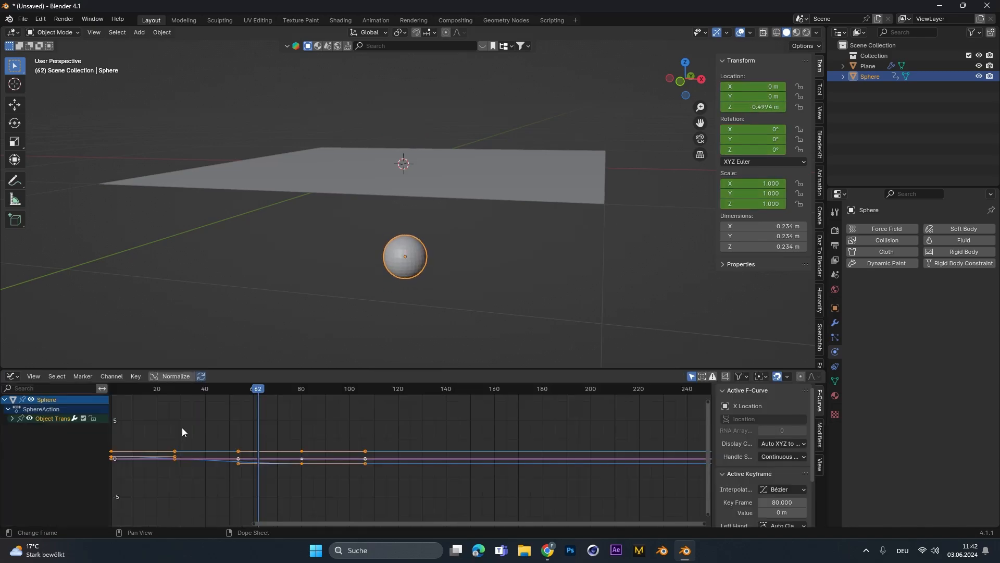
click(11, 418)
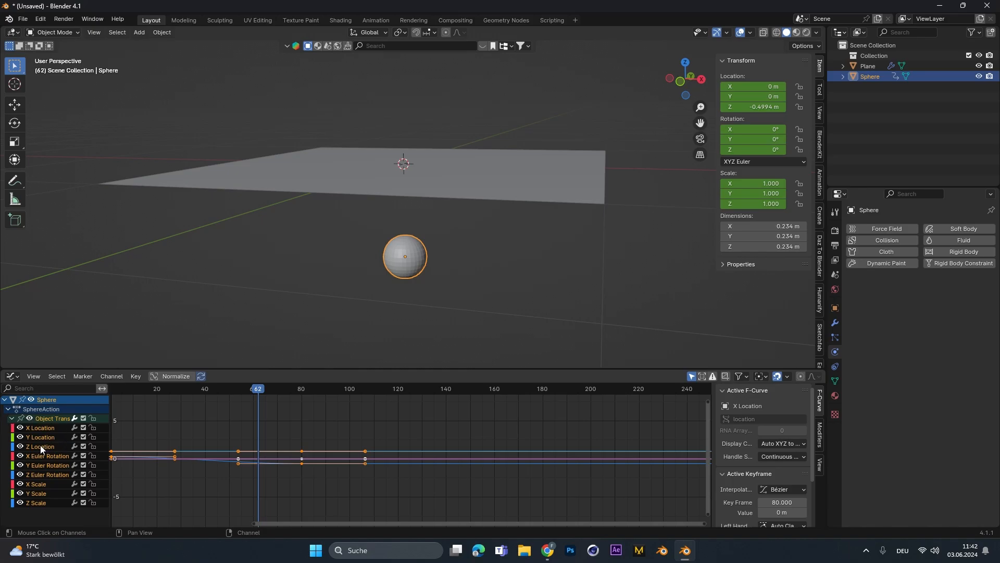
click(40, 446)
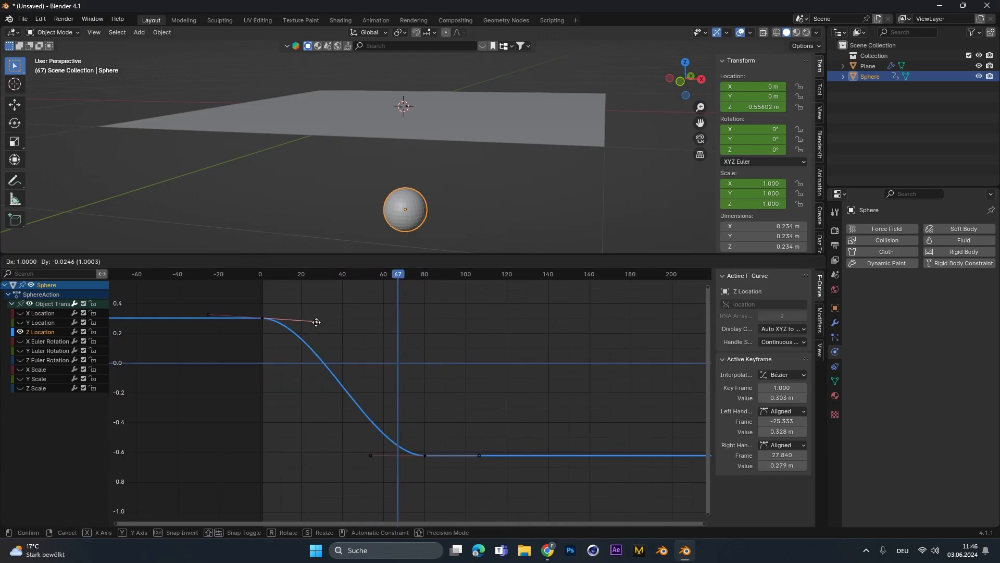
drag(315, 322, 298, 426)
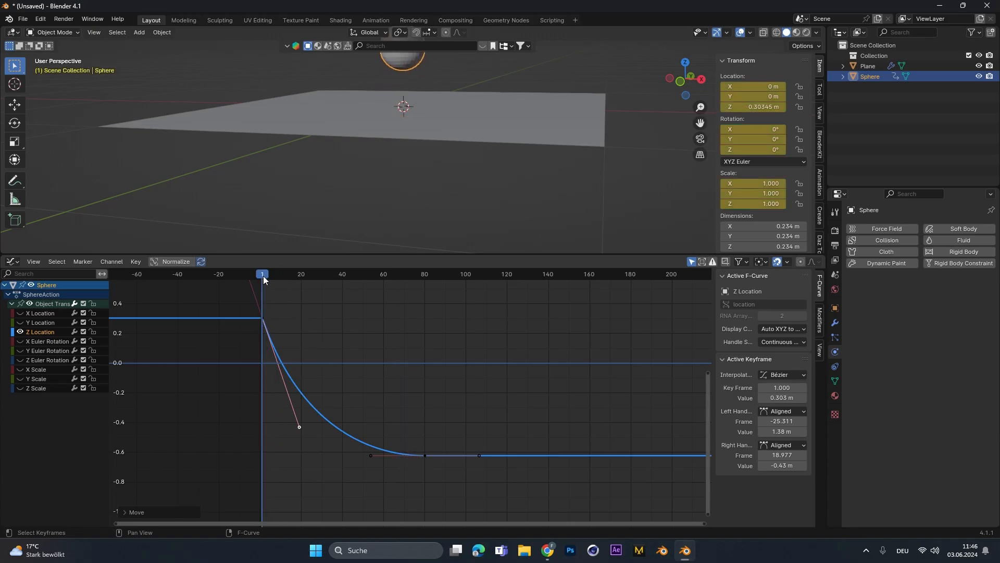
key(Space)
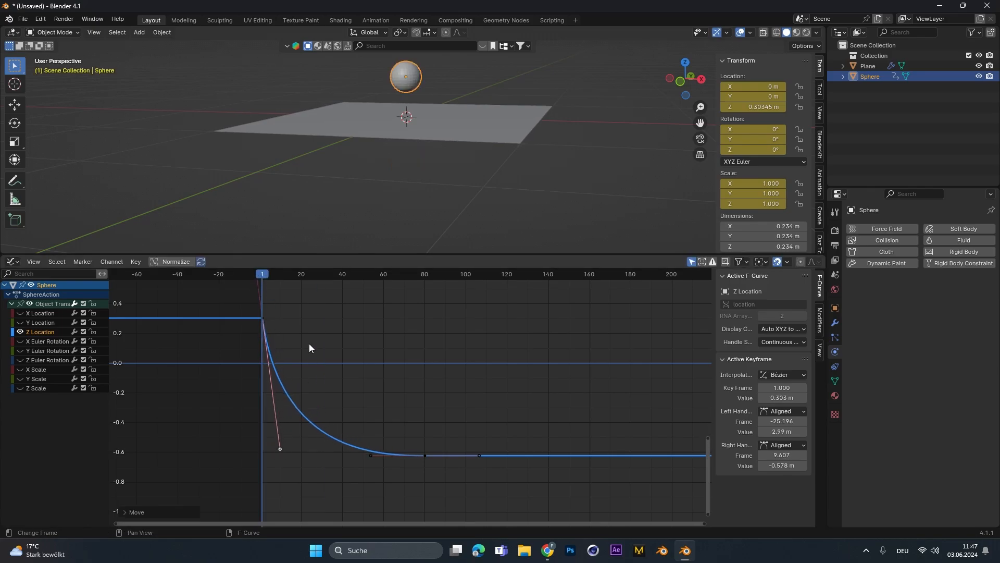
key(space)
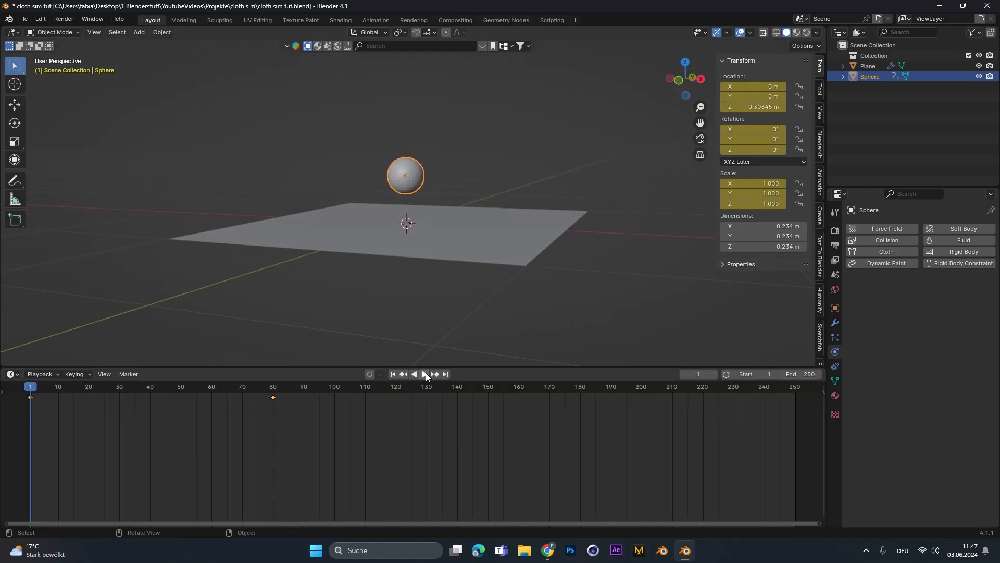
Step: Add Collision physics to the sphere and play to watch the cloth dent
click(424, 376)
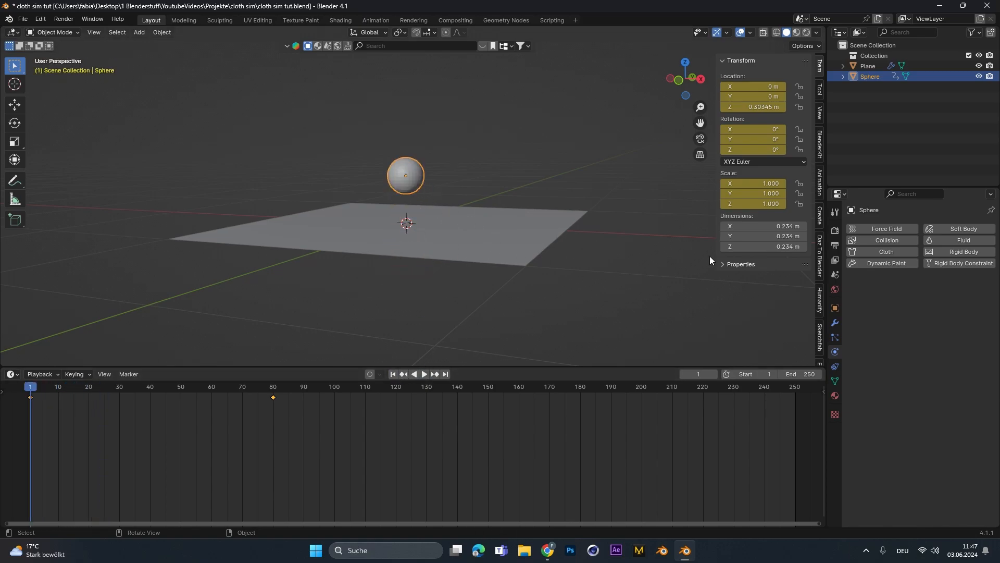
click(885, 239)
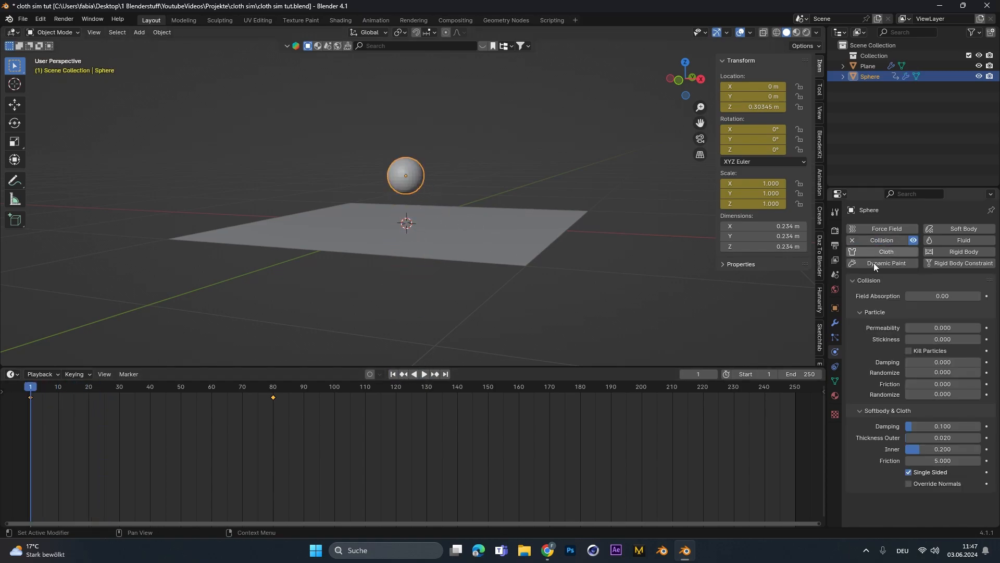
click(423, 377)
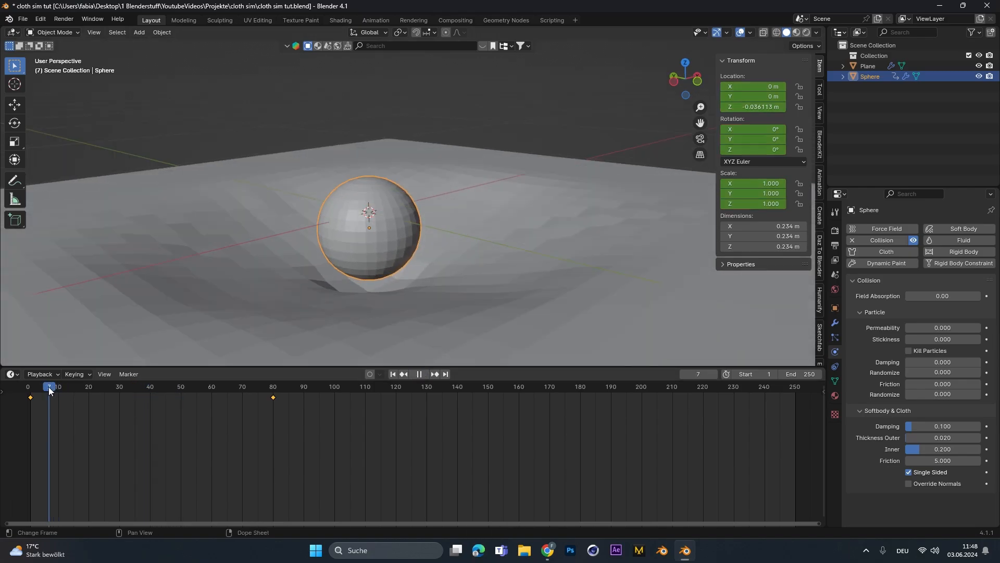
Step: Set collision outer and inner thickness to 0.001 and damping to 1.0, then replay
drag(49, 386, 43, 386)
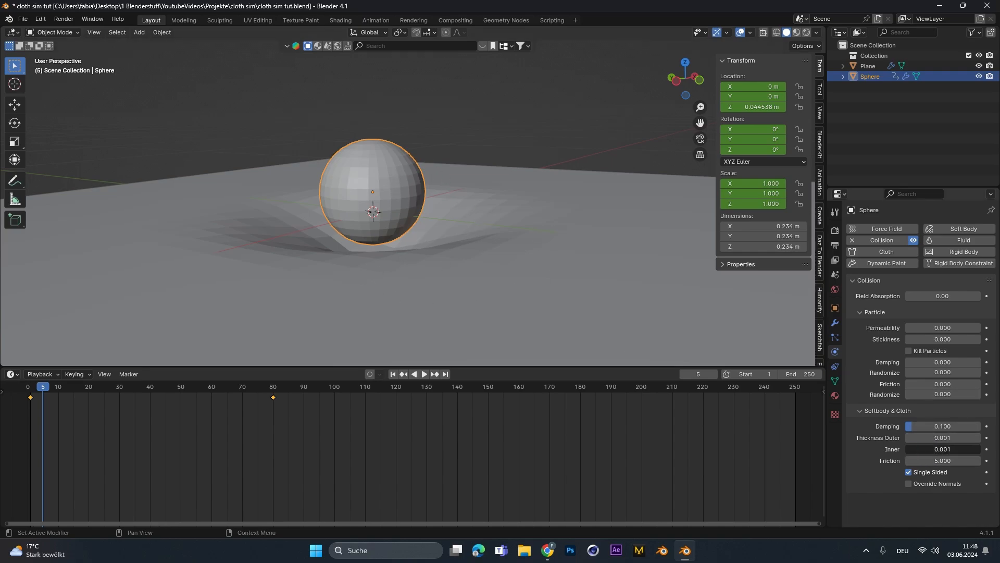
drag(908, 426, 921, 426)
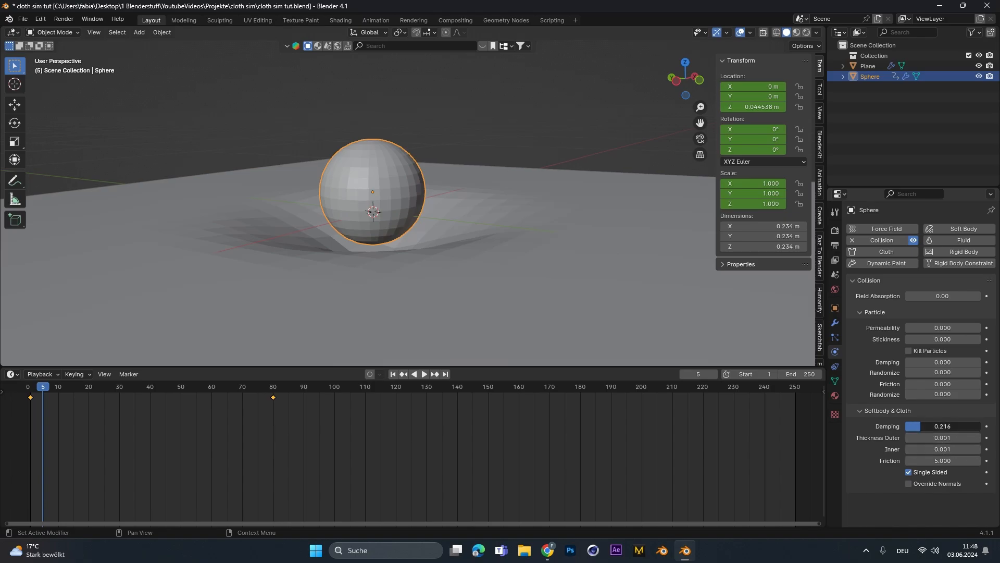
click(403, 376)
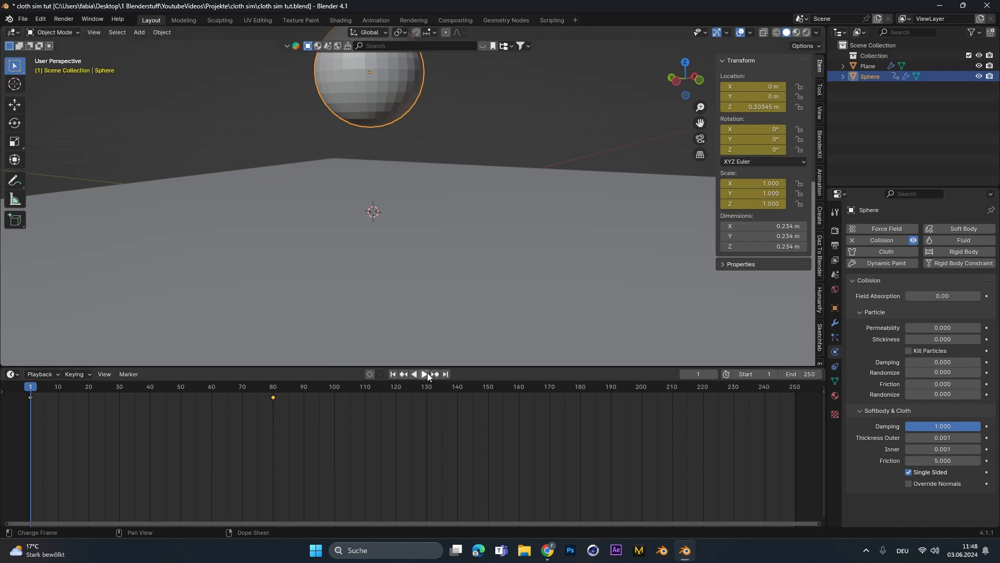
click(435, 375)
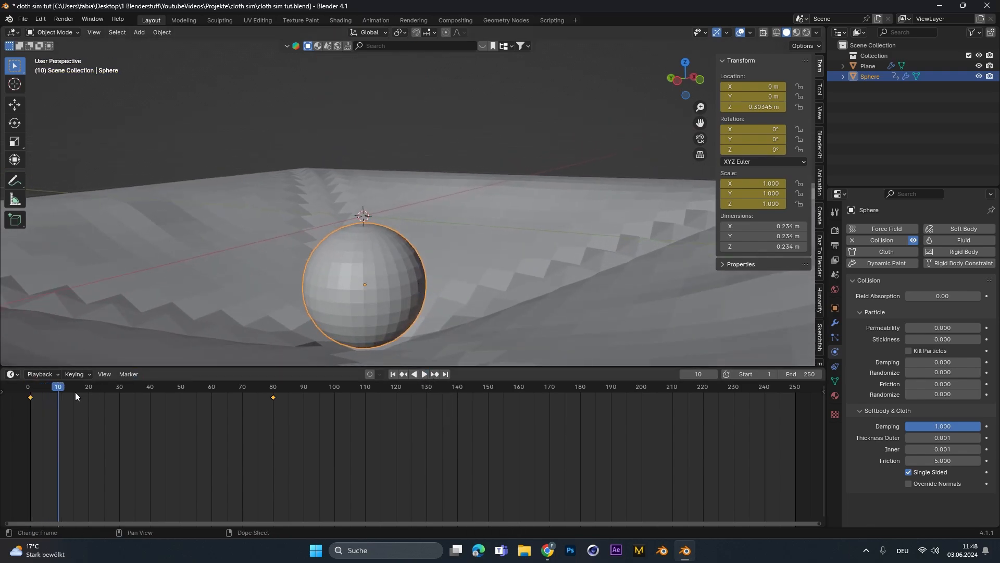
click(424, 375)
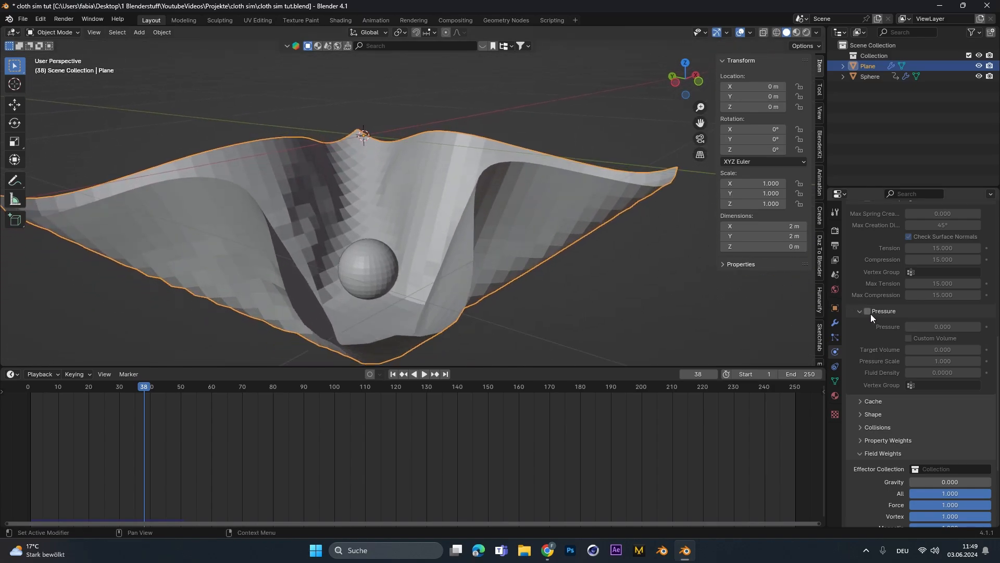
Step: Enable cloth Pressure, test it at 1, then reset it to 0
click(867, 311)
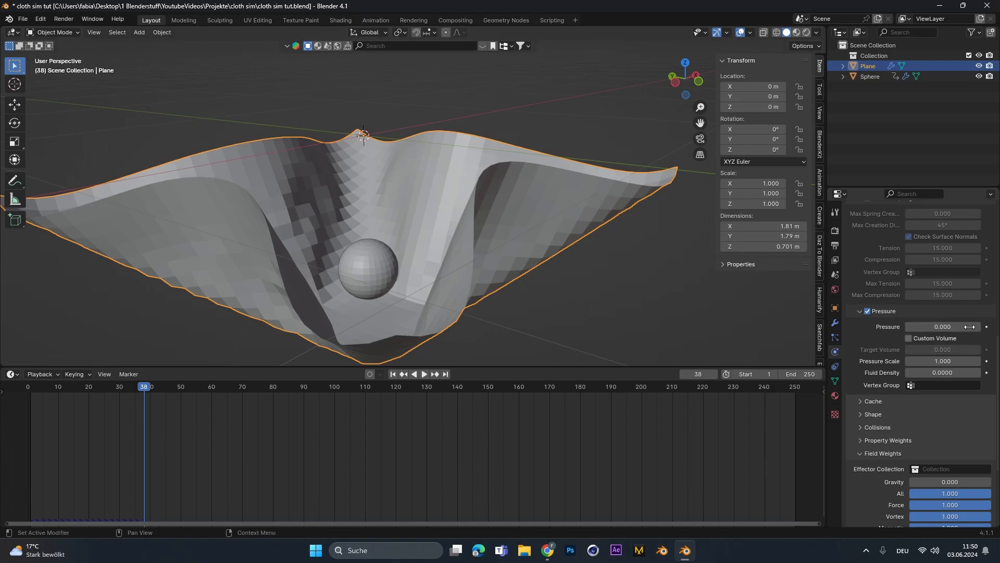
drag(919, 326, 950, 326)
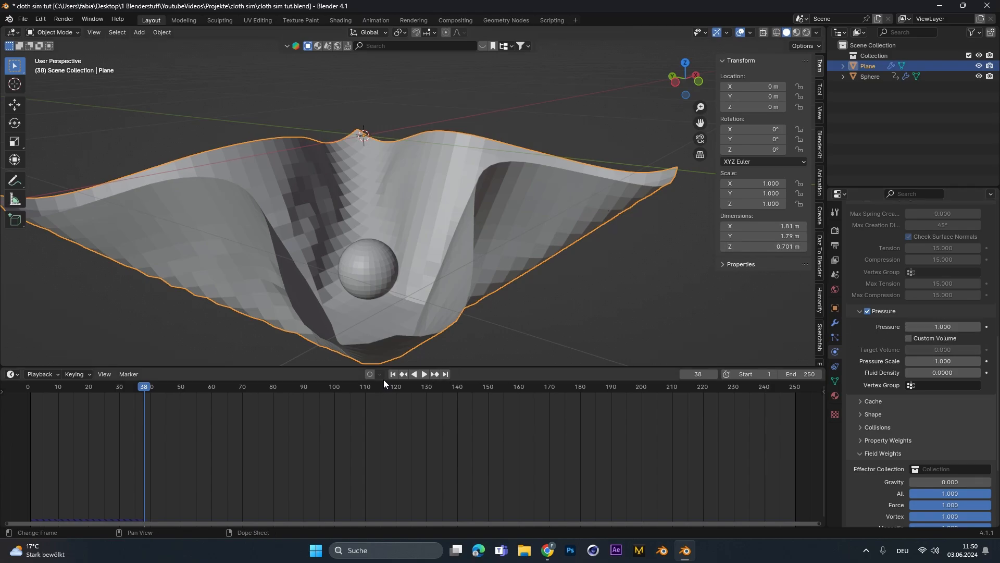
click(424, 375)
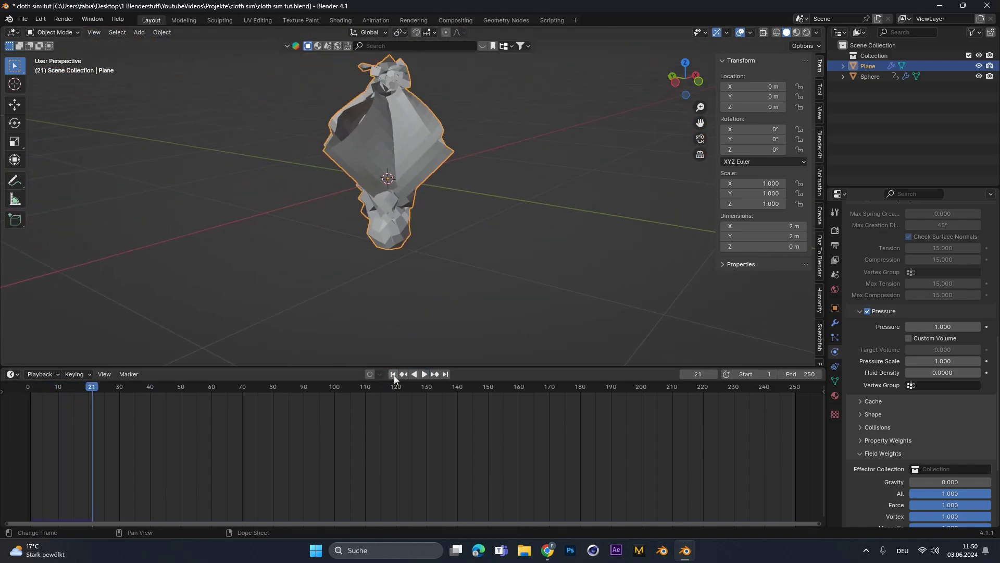
click(424, 374)
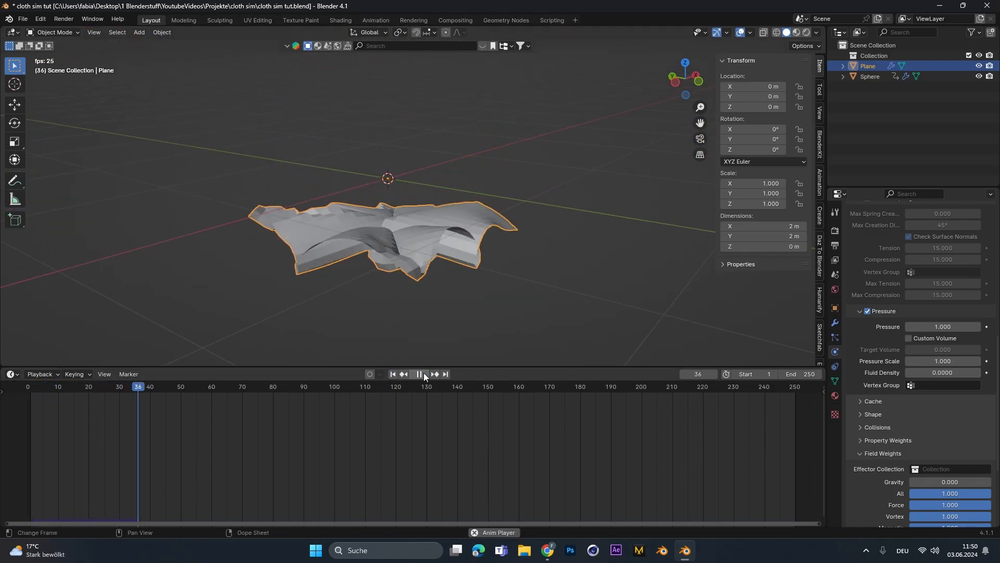
click(392, 376)
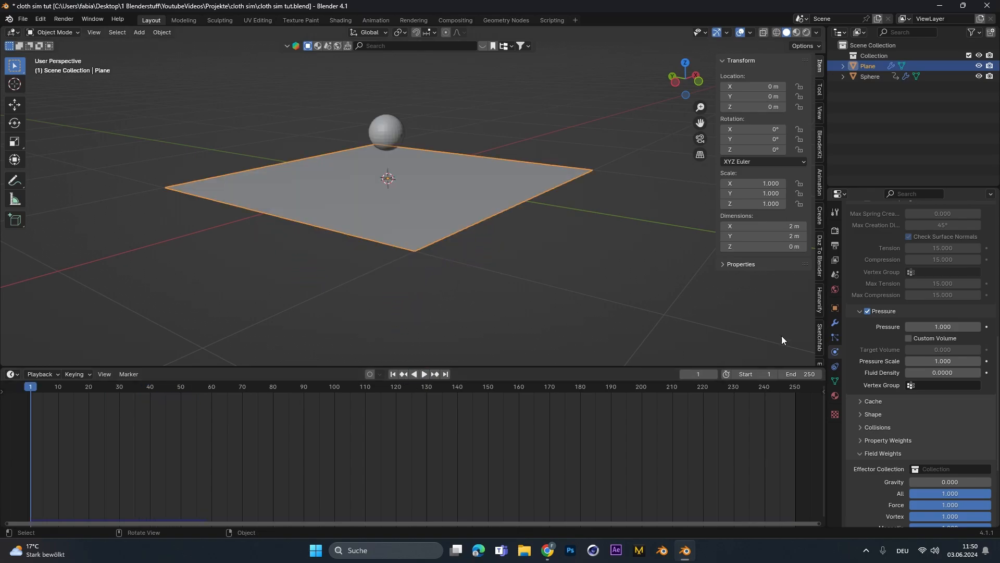
drag(942, 327, 919, 327)
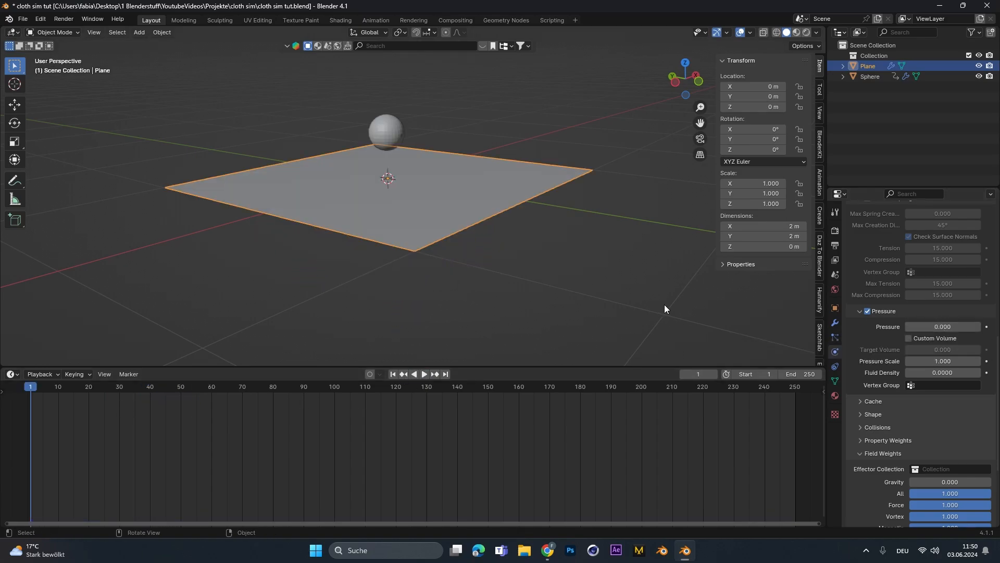
Step: Keyframe pressure 0 at the impact frame and 0.5 a few frames later
click(423, 374)
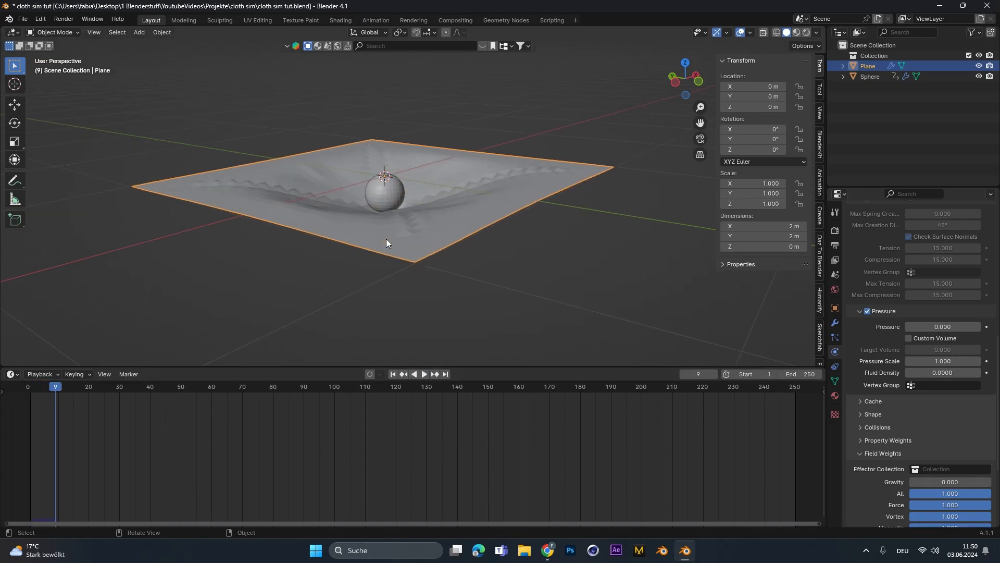
click(423, 374)
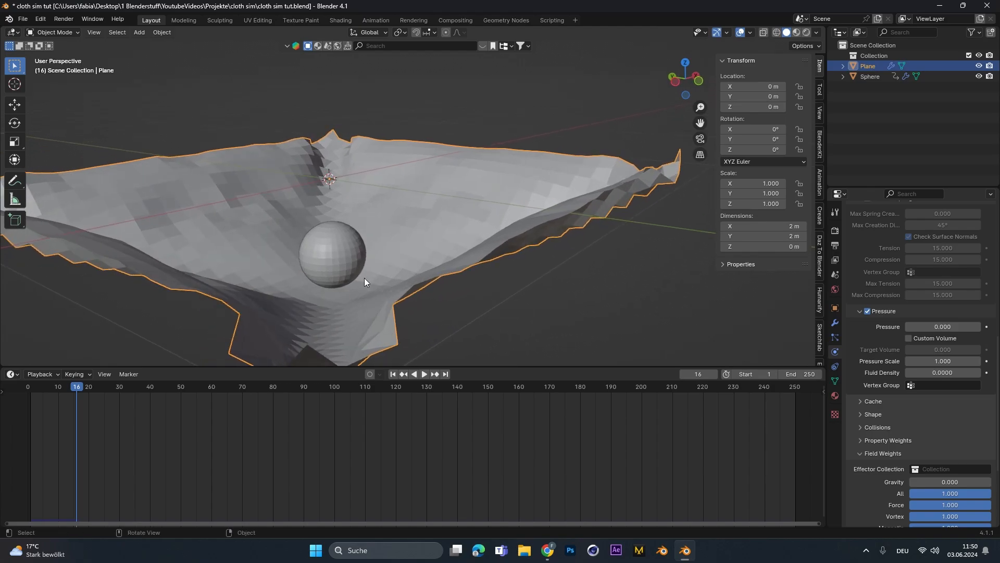
mouse_move(75, 391)
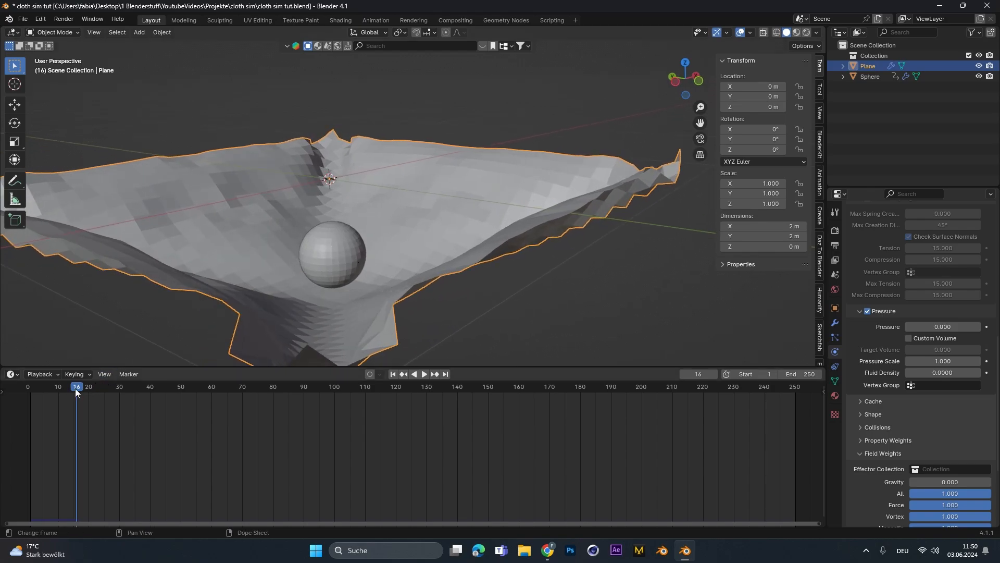
click(73, 386)
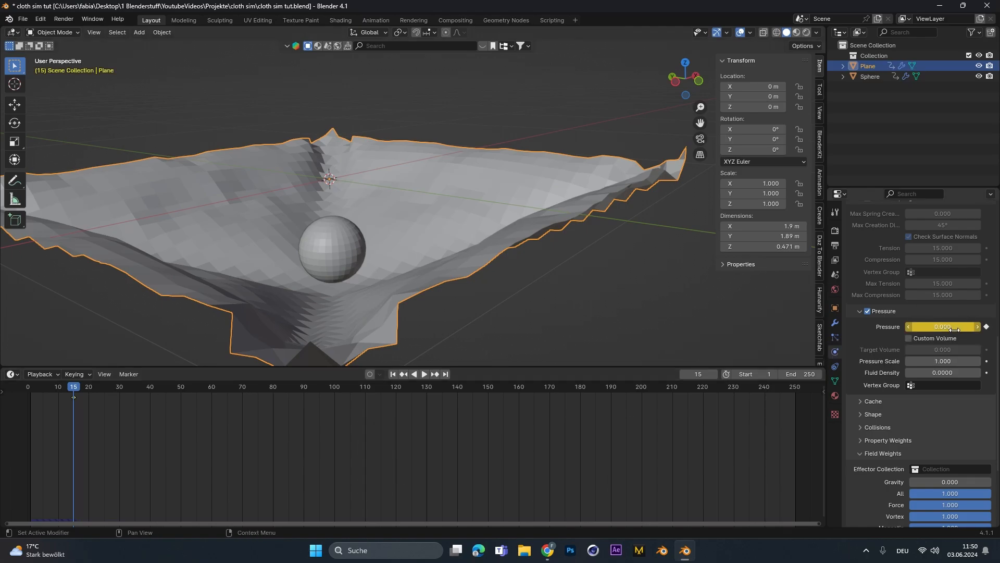
click(423, 375)
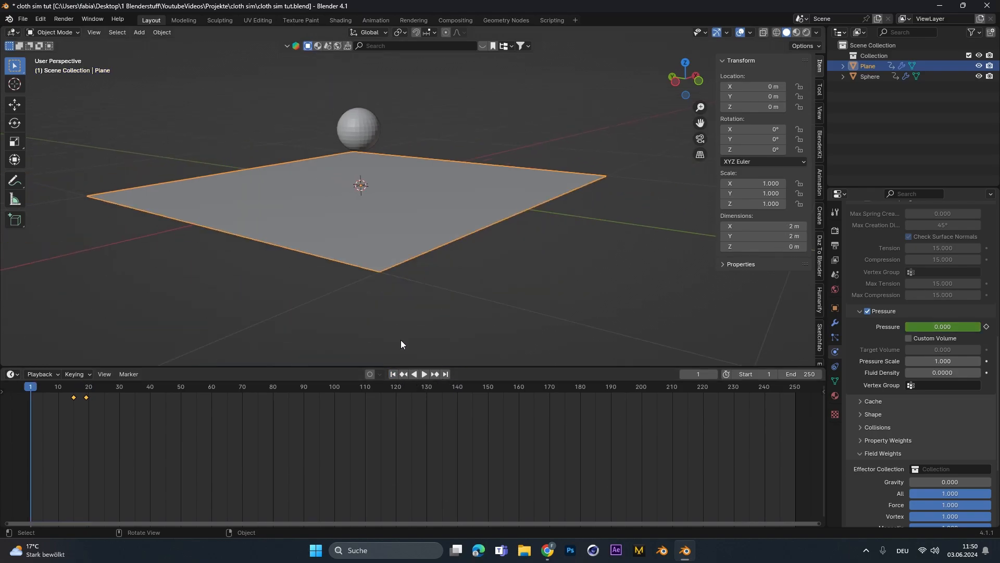
click(423, 375)
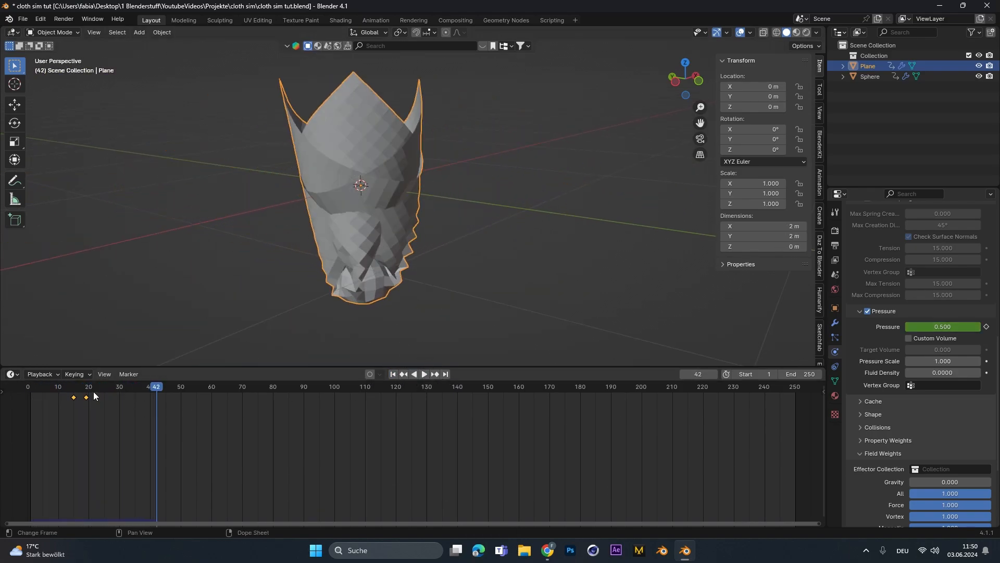
click(424, 374)
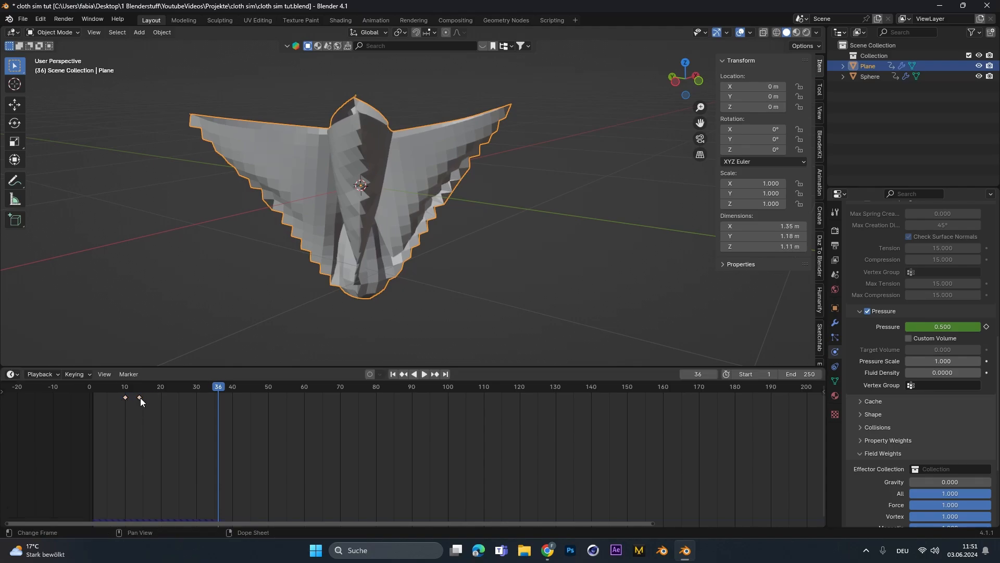
click(392, 374)
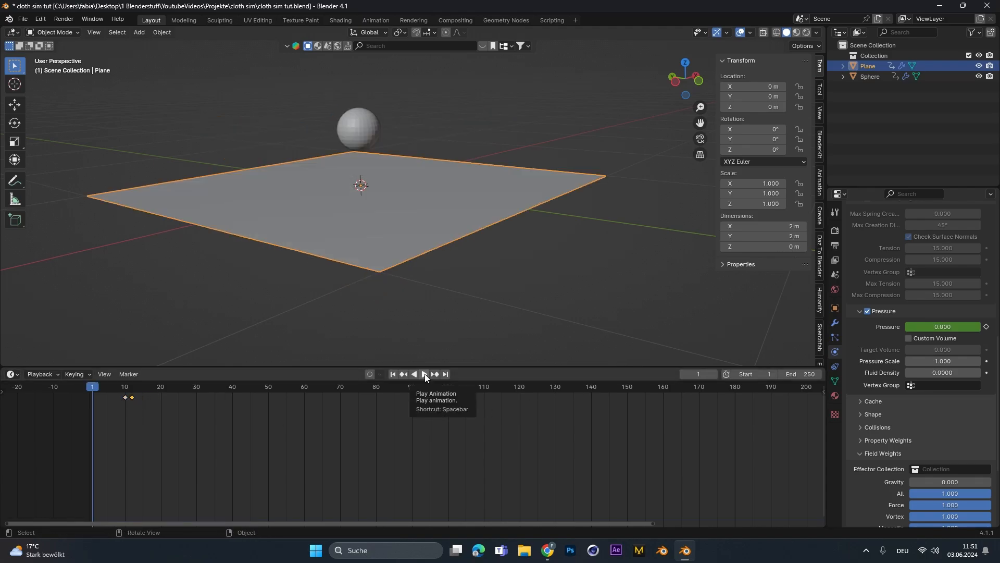
Step: Key cloth pressure at 0.5 and 0.1, moving the keyframes to earlier frames
click(425, 375)
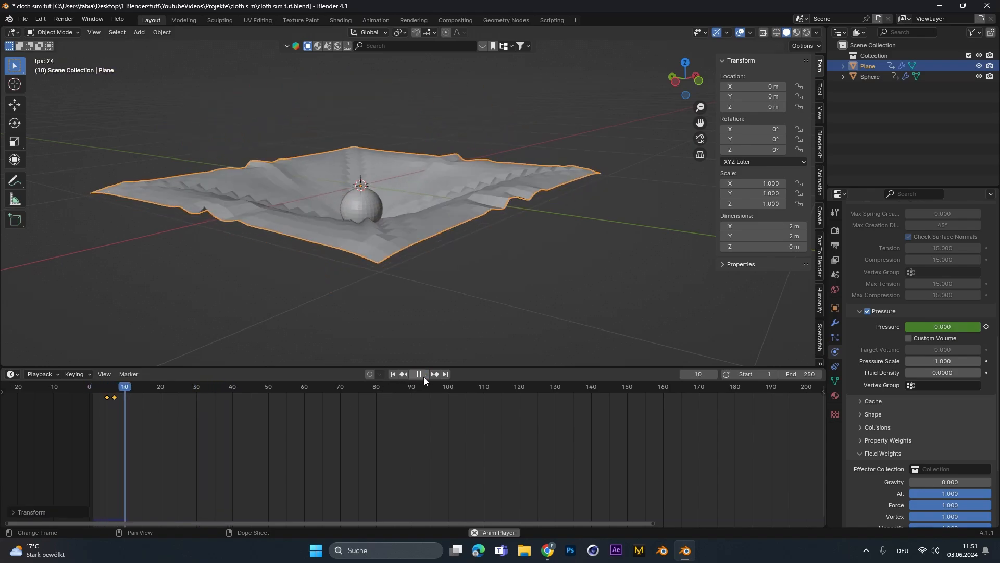
click(393, 374)
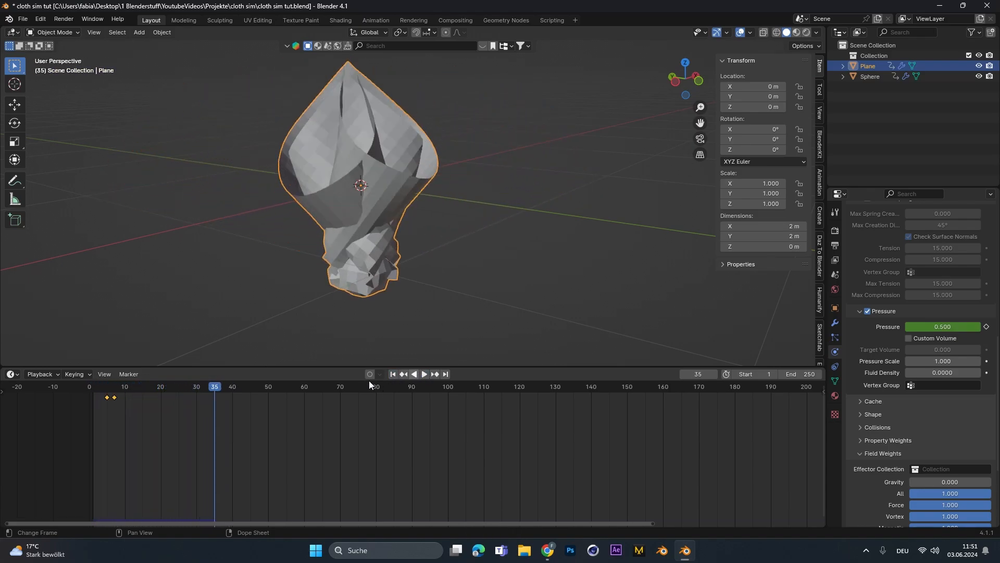
click(423, 374)
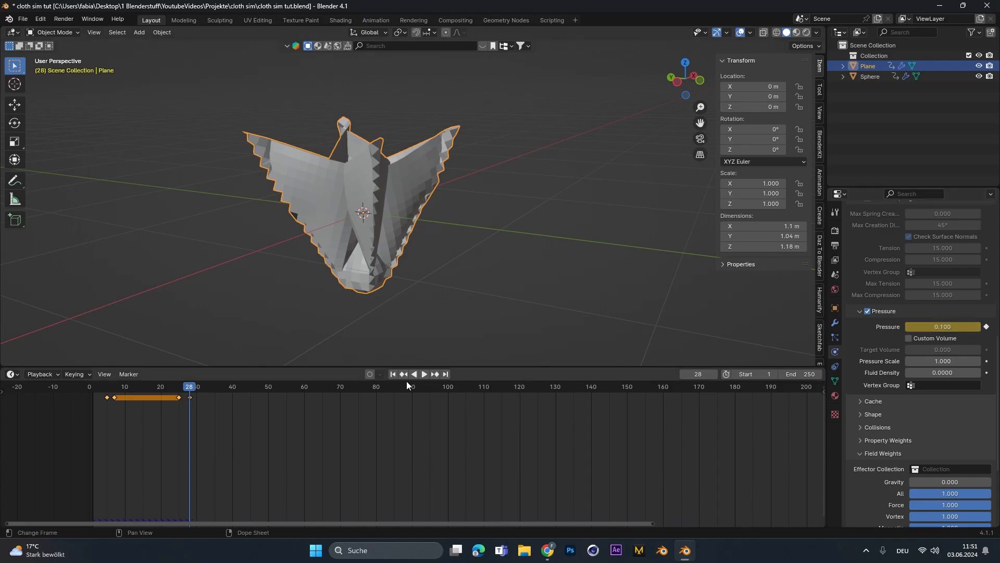
click(423, 374)
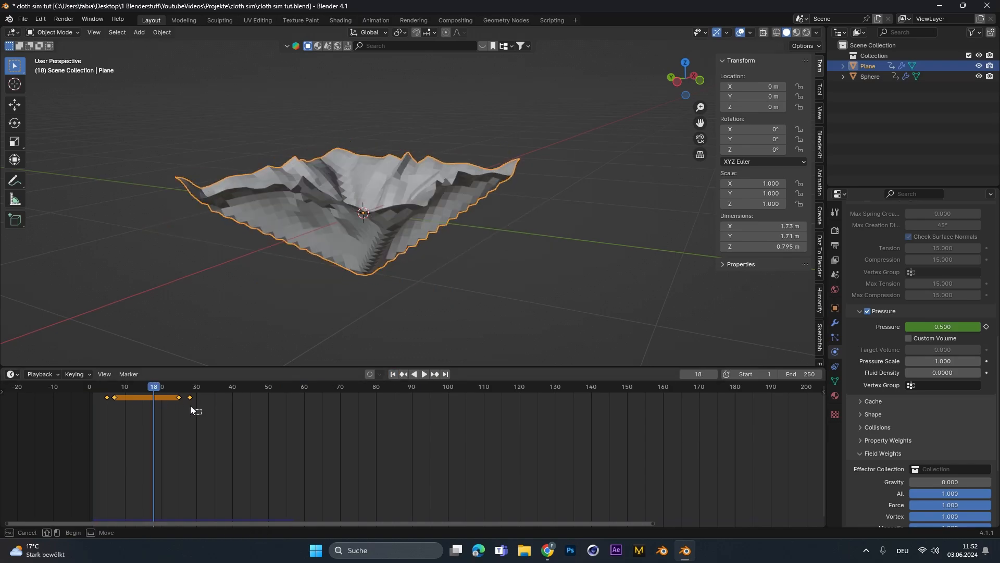
click(106, 386)
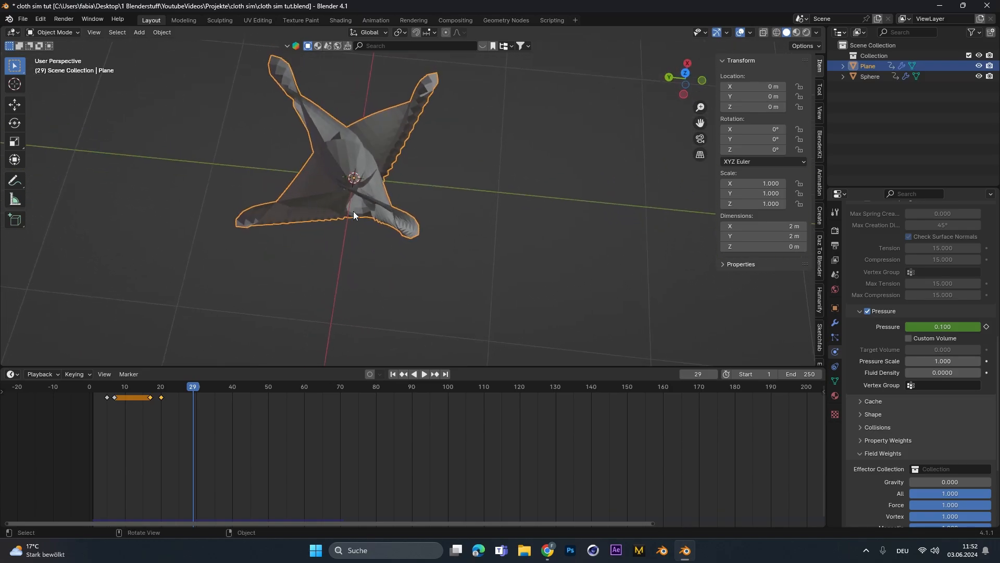
mouse_move(370, 196)
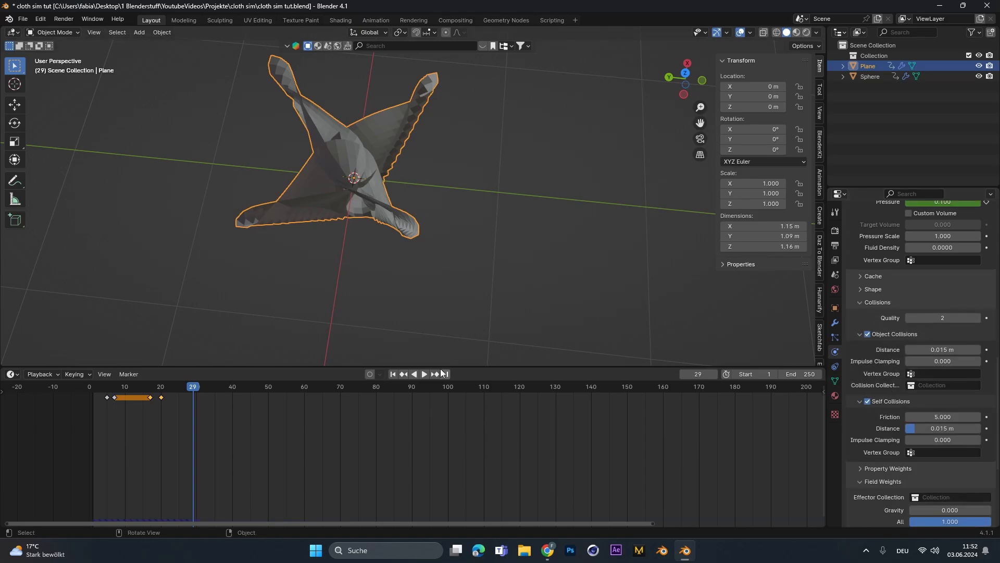
Step: Replay the self-colliding cloth simulation twice from different angles to check it
click(424, 374)
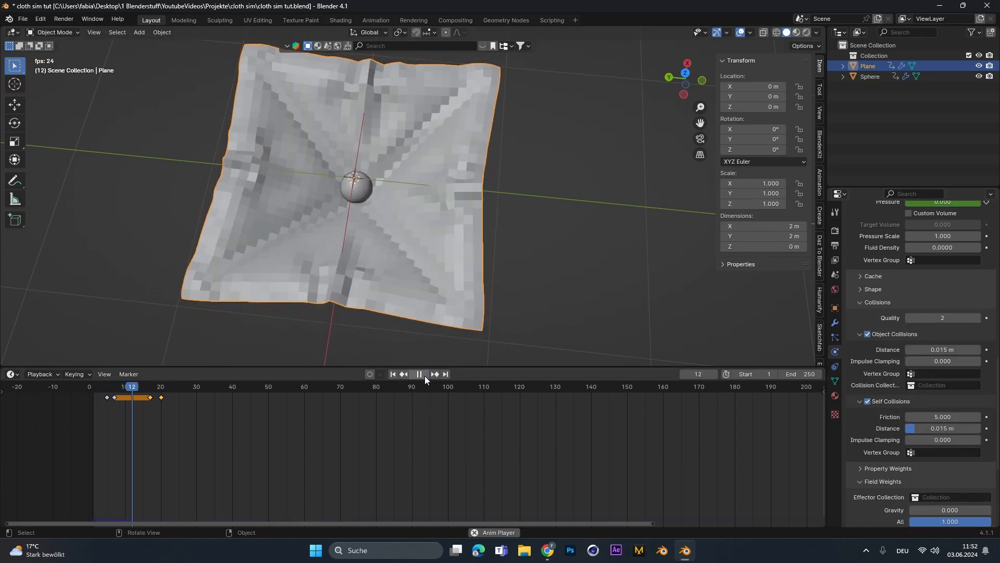
click(419, 375)
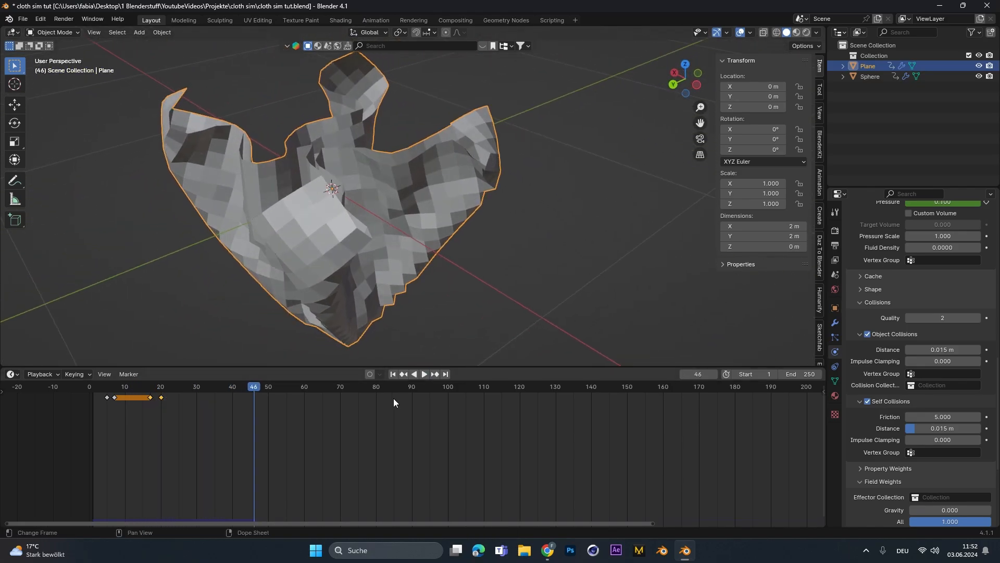
click(424, 374)
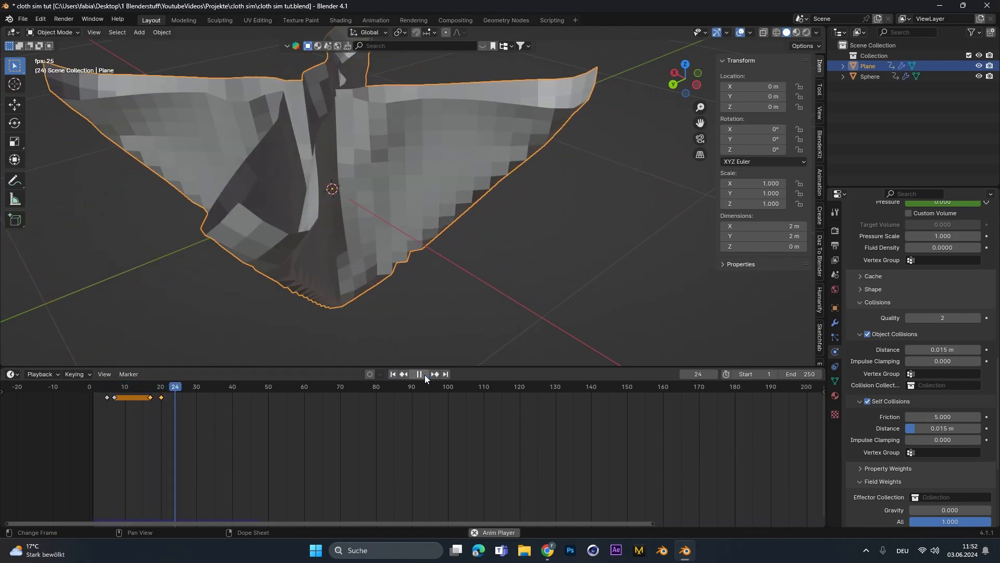
click(418, 374)
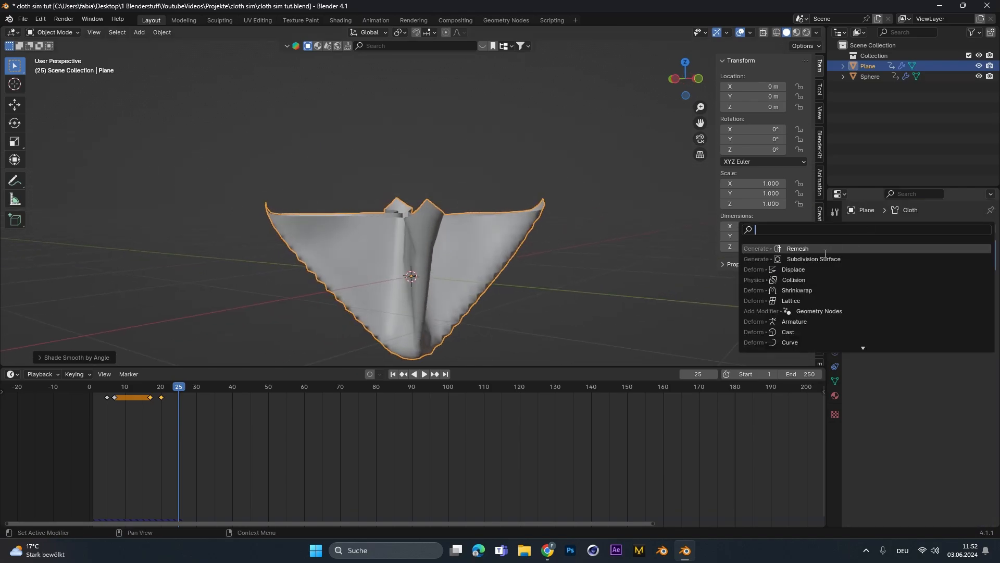
Step: Add a level-2 Subdivision Surface modifier to the cloth and reset the timeline
click(813, 259)
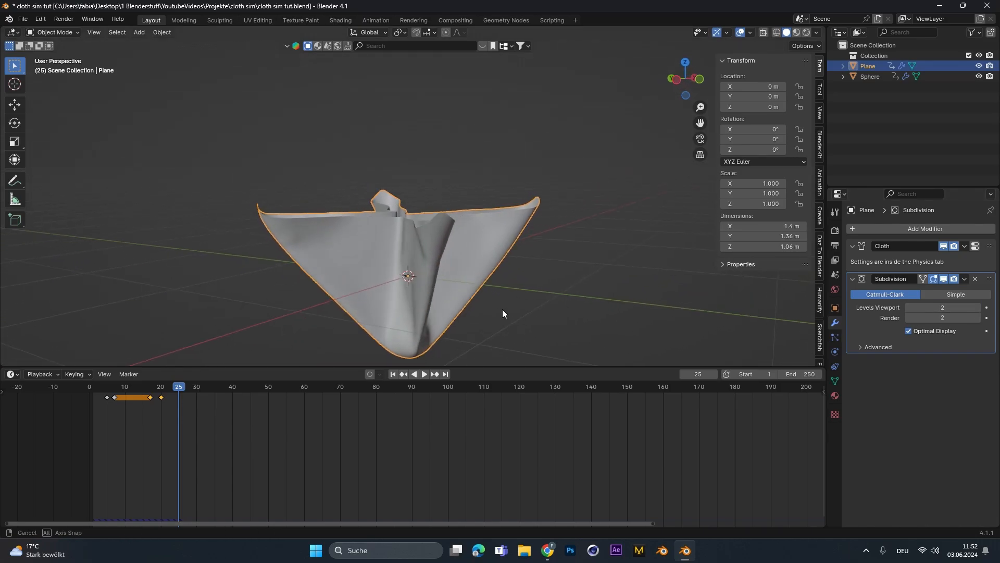
click(423, 375)
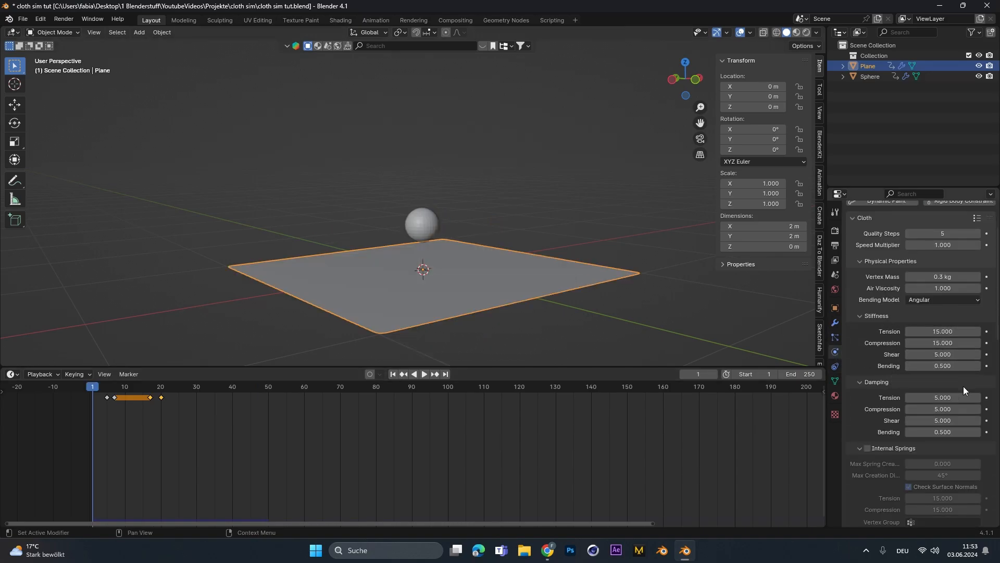
Step: Try a bending stiffness of 10 and rewind the simulation to frame one
click(424, 375)
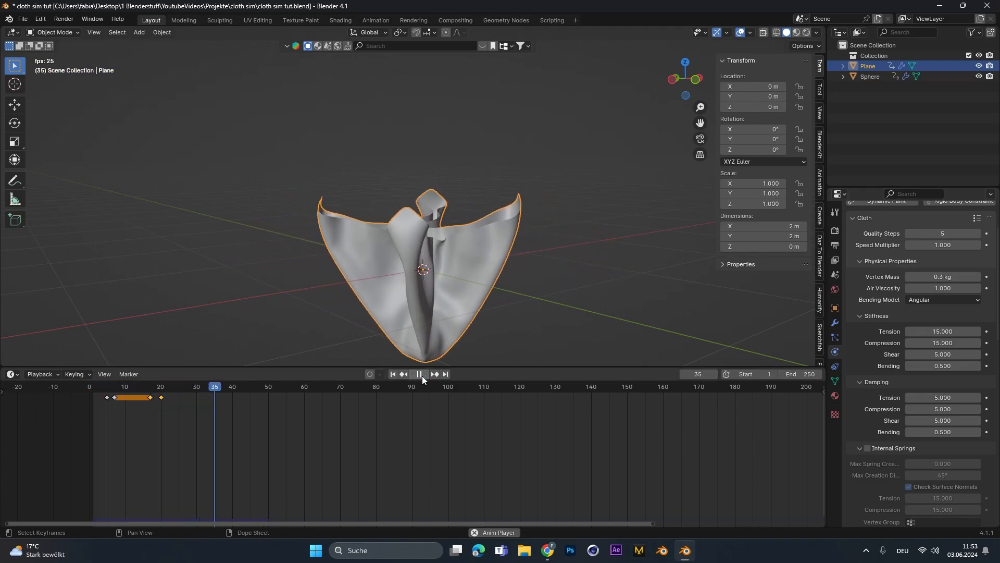
click(393, 375)
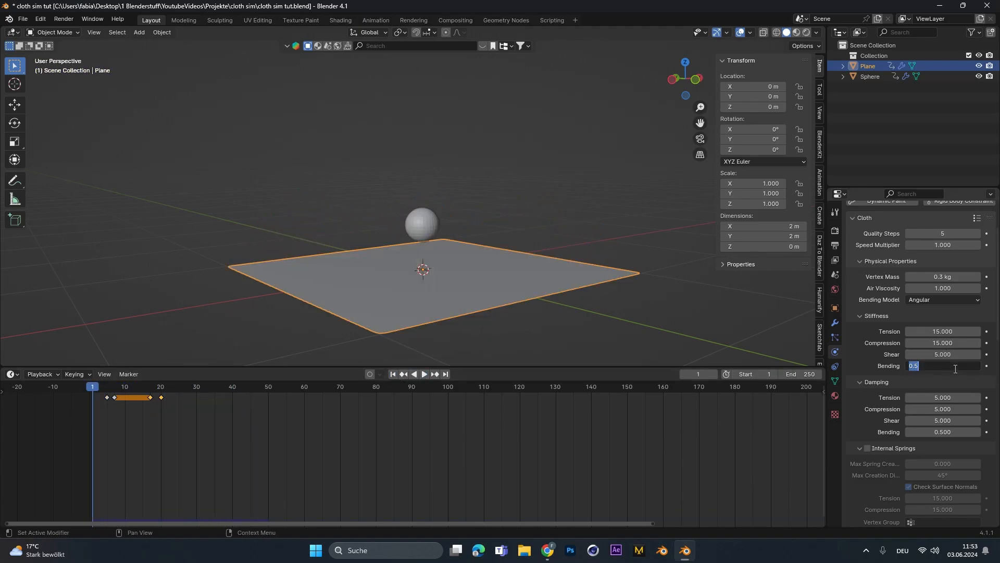
text(10.000)
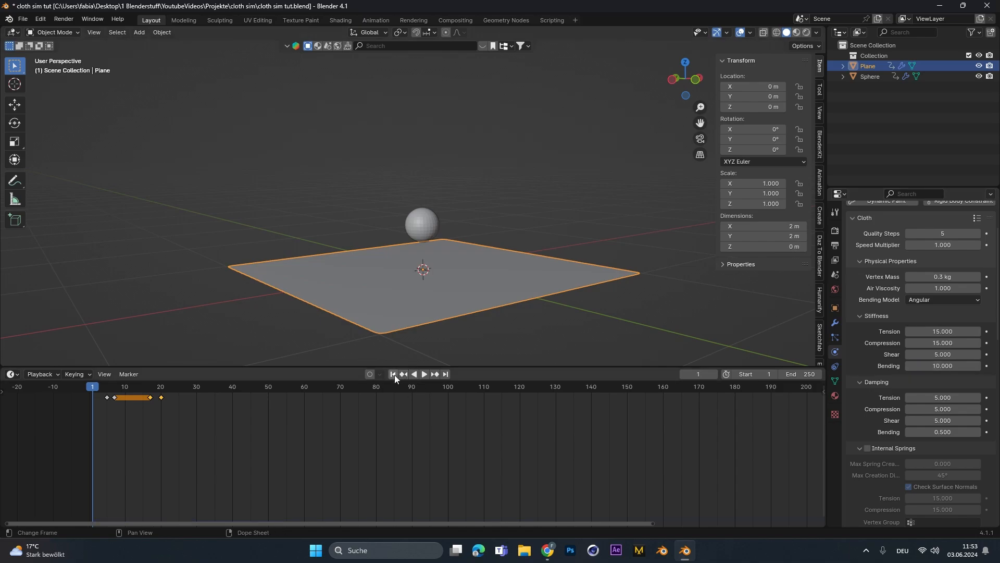
click(423, 375)
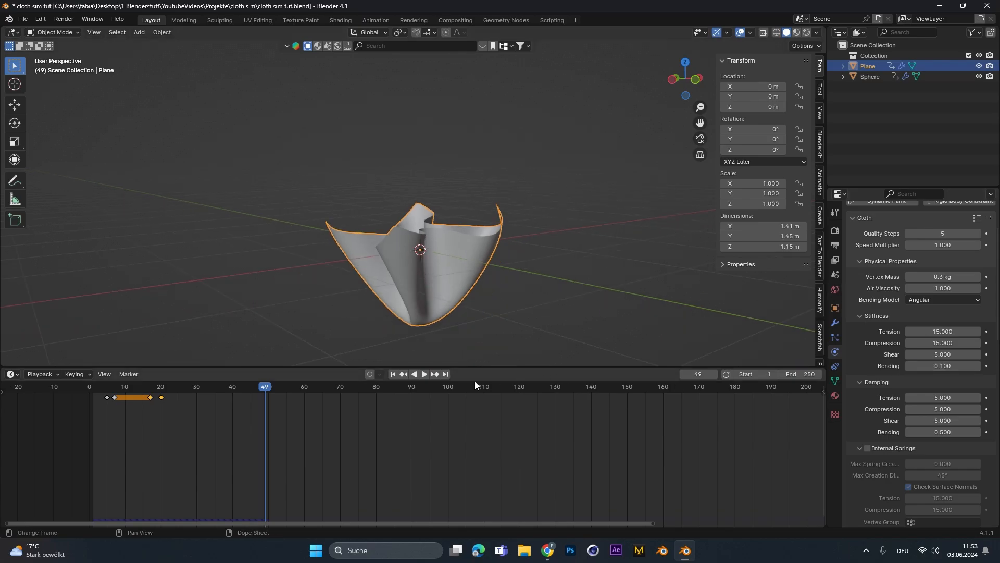
Step: Replay the softened cloth, inspect its folds from another angle, and save
click(424, 374)
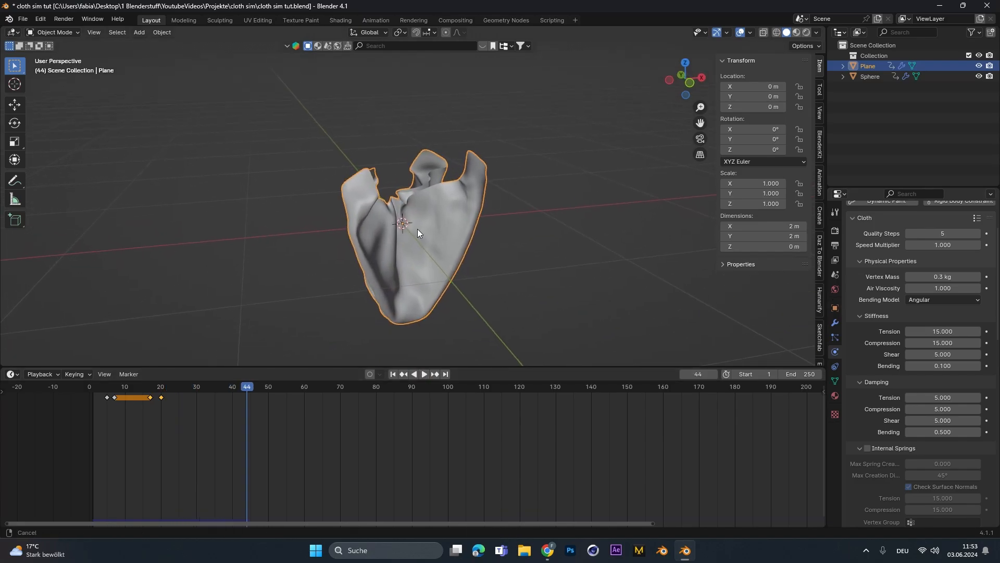
click(943, 330)
text(1.000)
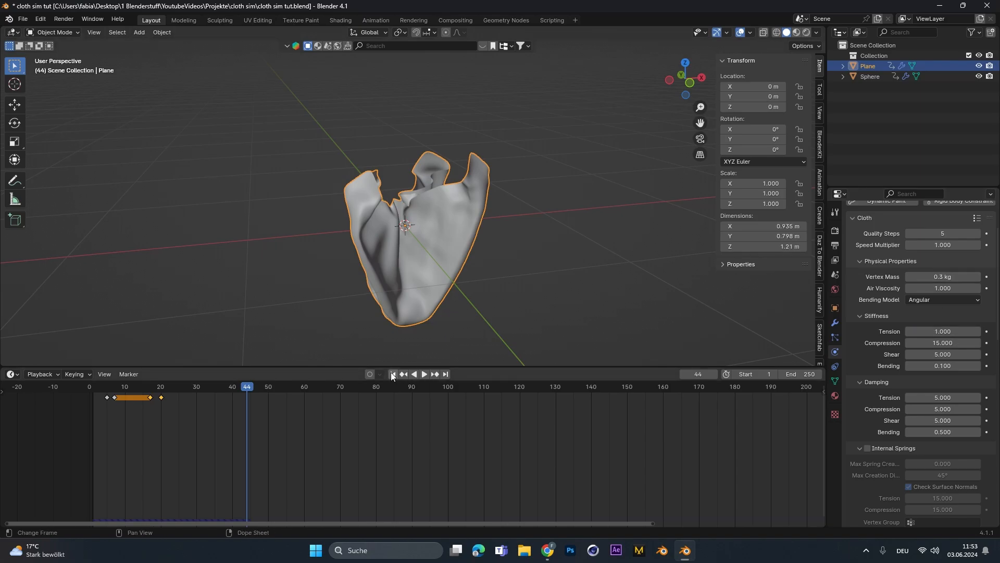
click(423, 375)
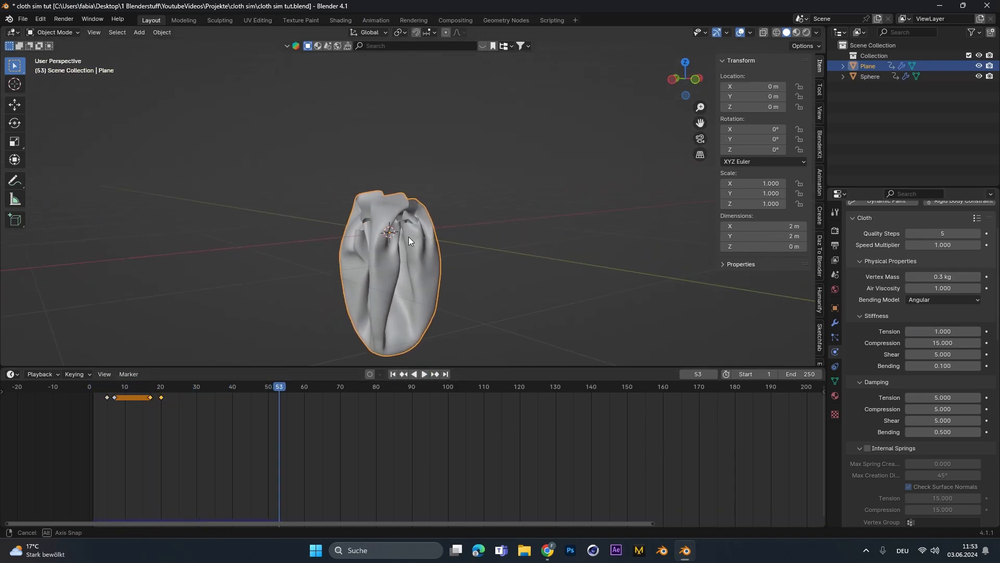
drag(279, 386, 250, 386)
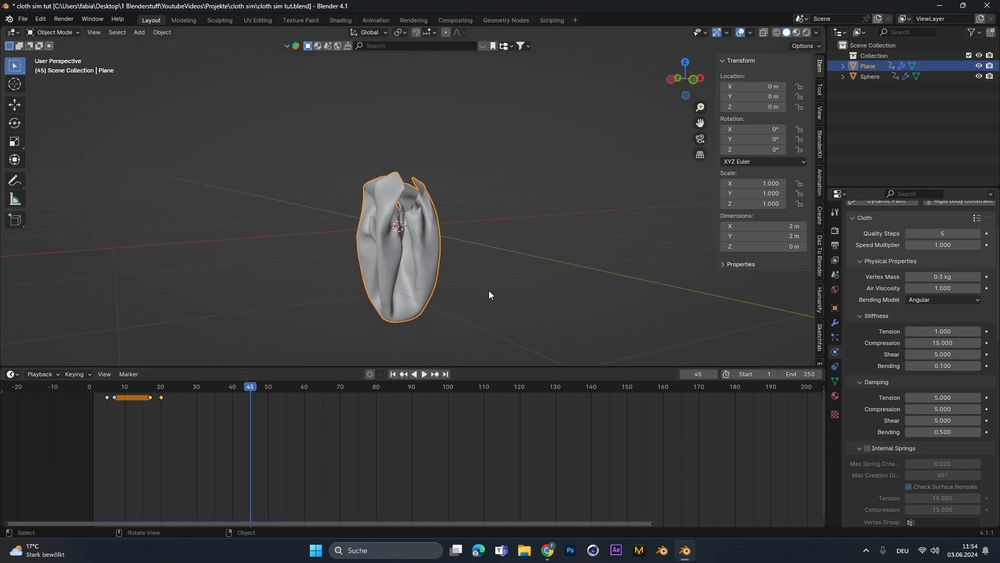
key(ctrl+s)
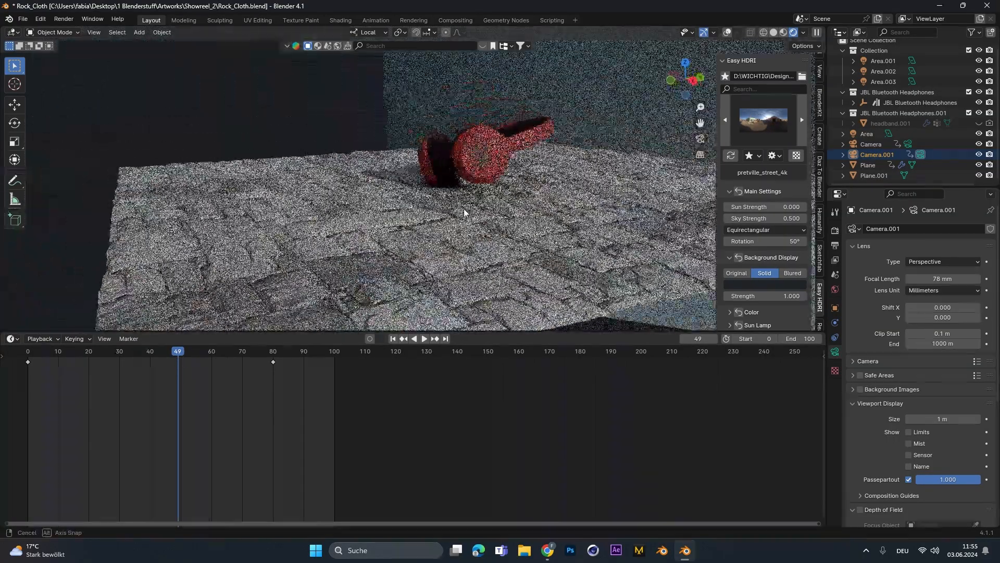
Step: Orbit around the red headphones on stone-textured cloth and play the drape animation
drag(464, 213, 356, 301)
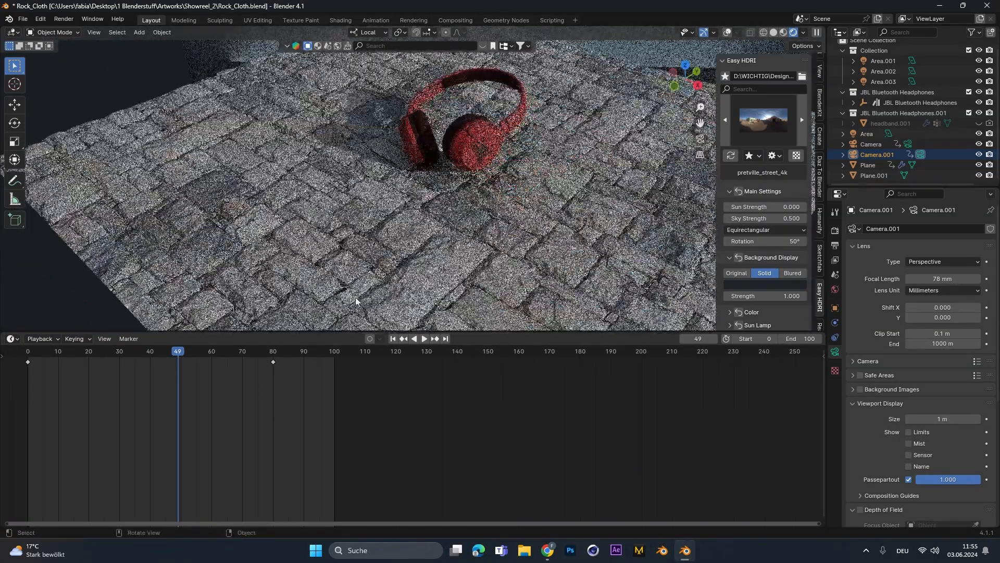
click(423, 338)
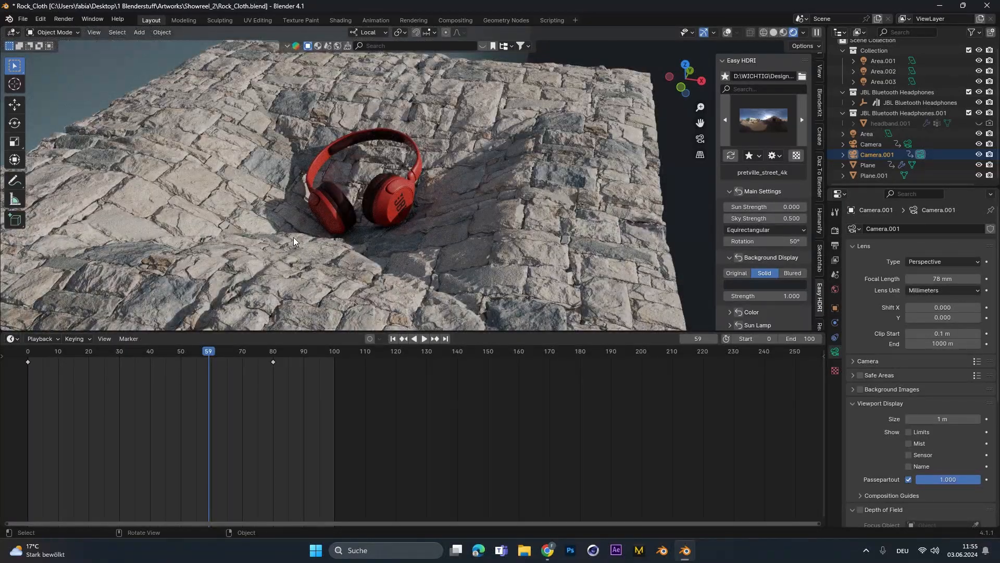
click(111, 350)
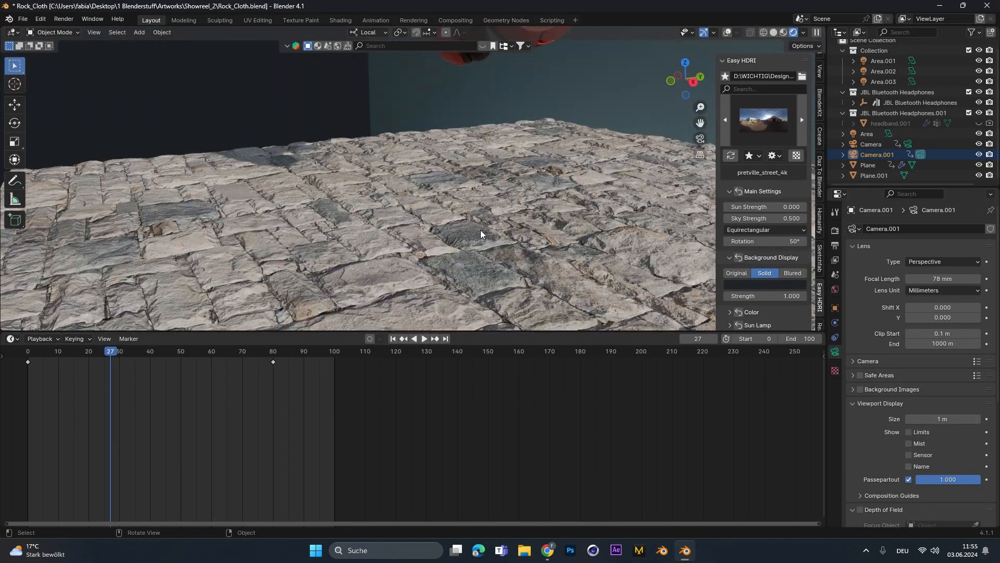